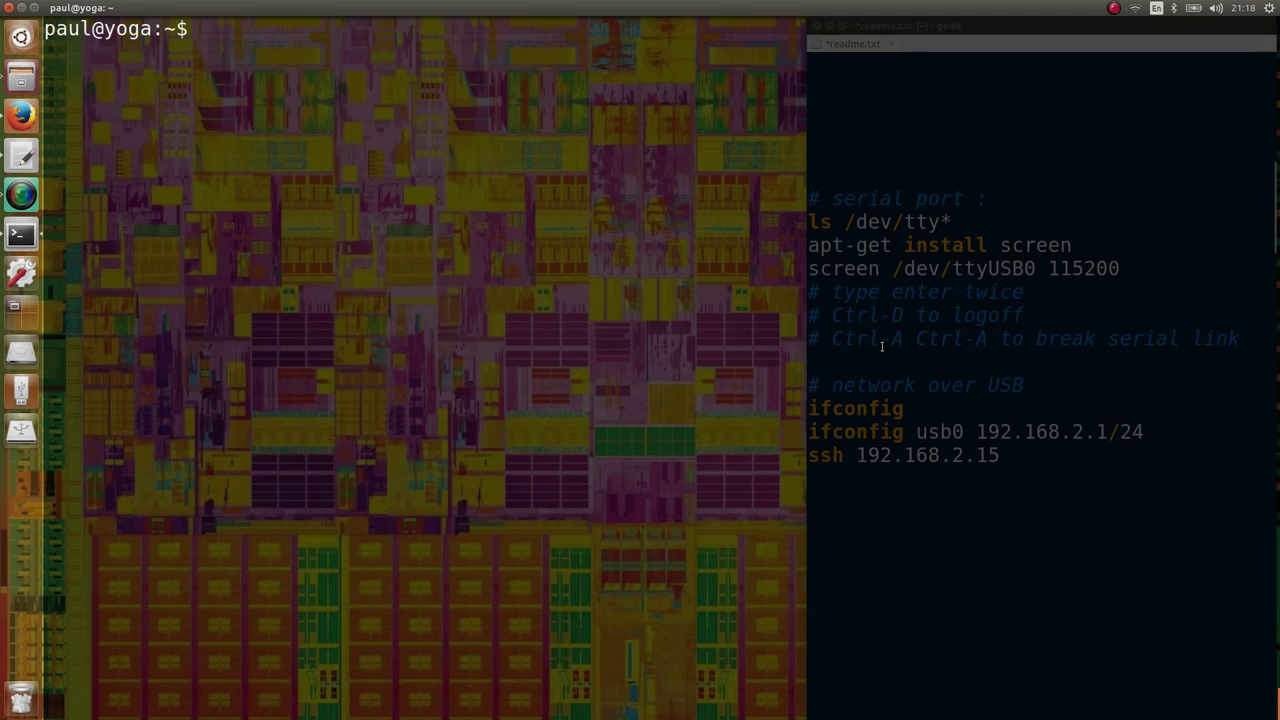
Step: Become root, run apt-get install screen, and open screen on /dev/ttyUSB0 at 115200 baud
{"action": "type", "text": "su"}
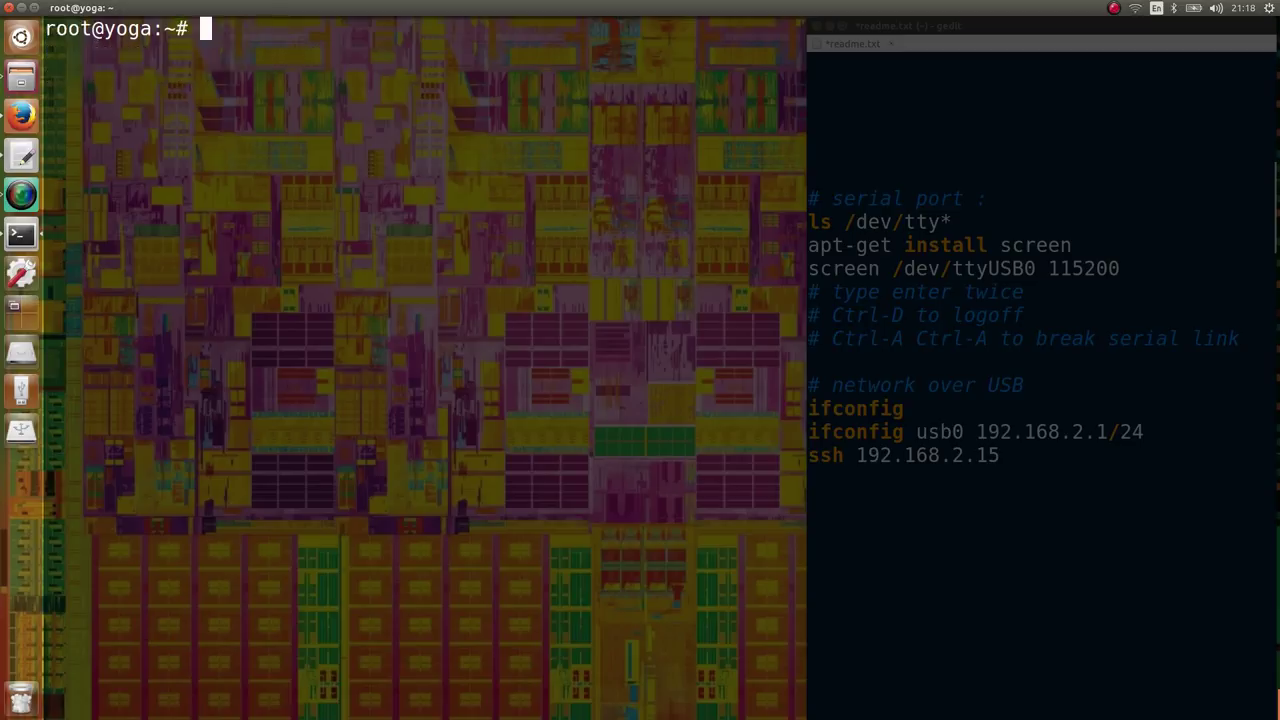
{"action": "type", "text": "apt"}
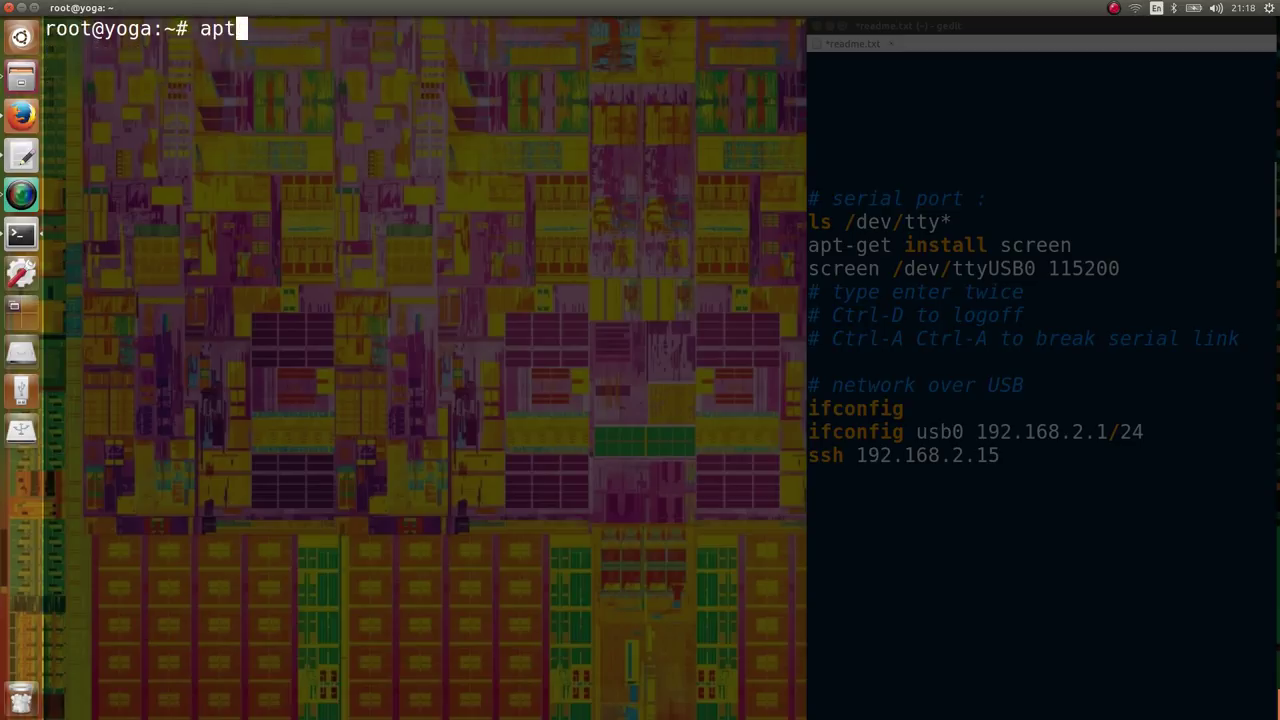
{"action": "type", "text": "-get install screen"}
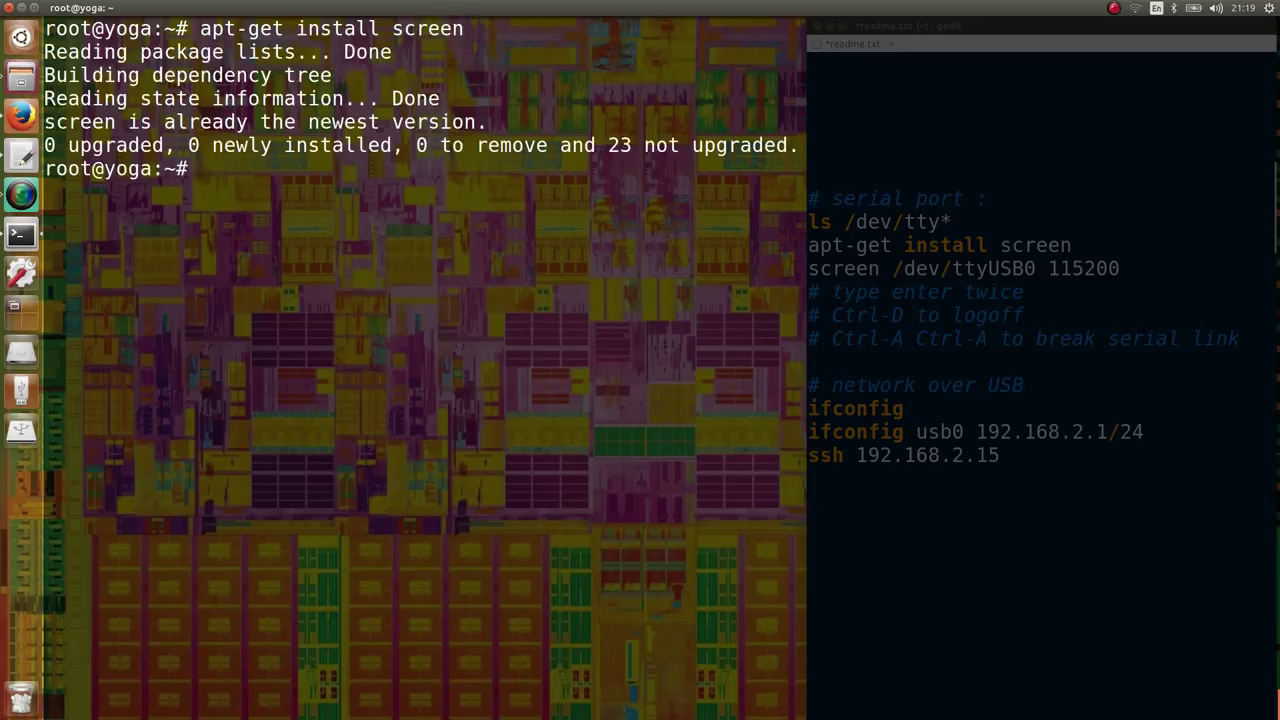
{"action": "type", "text": "s"}
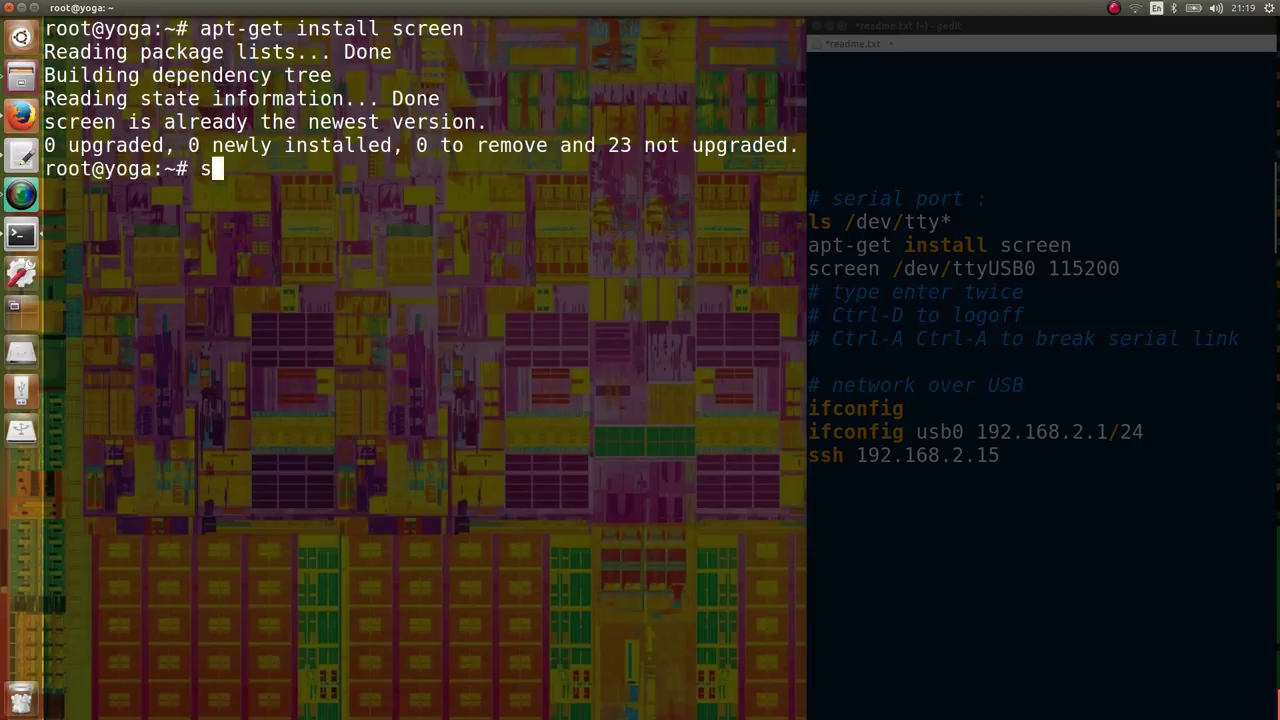
{"action": "type", "text": "creen /"}
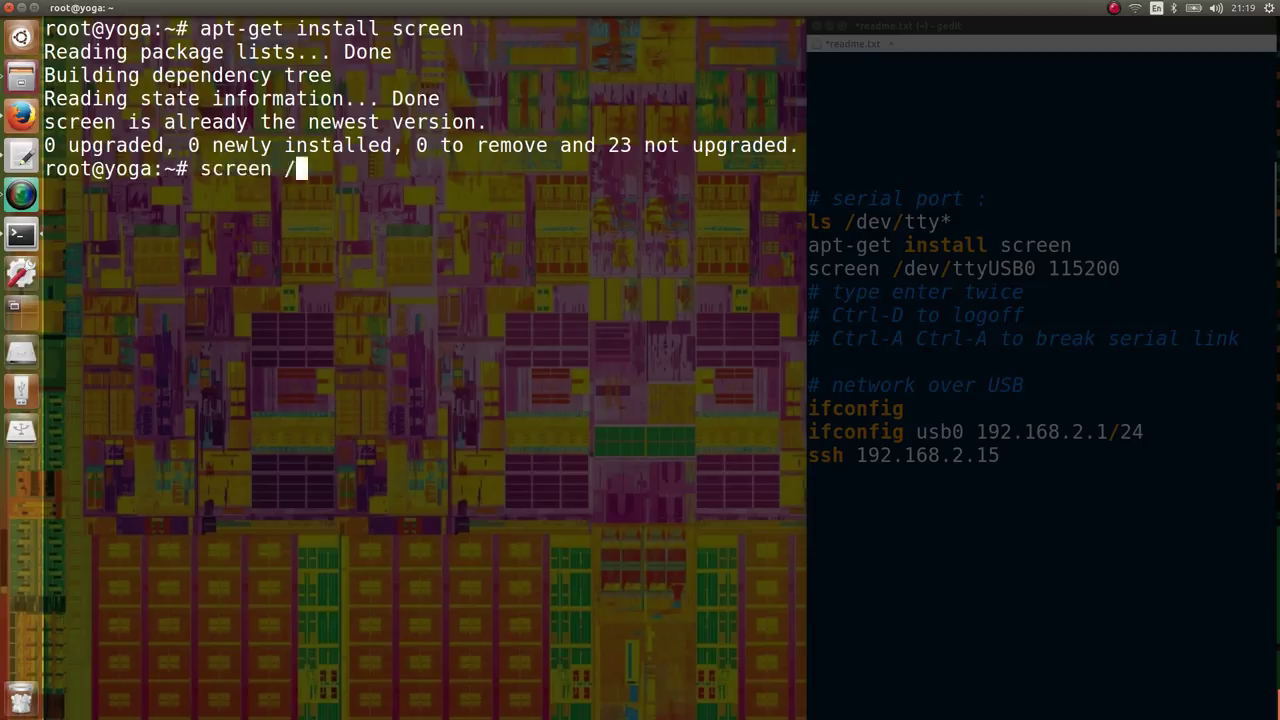
{"action": "type", "text": "dev/ttyU"}
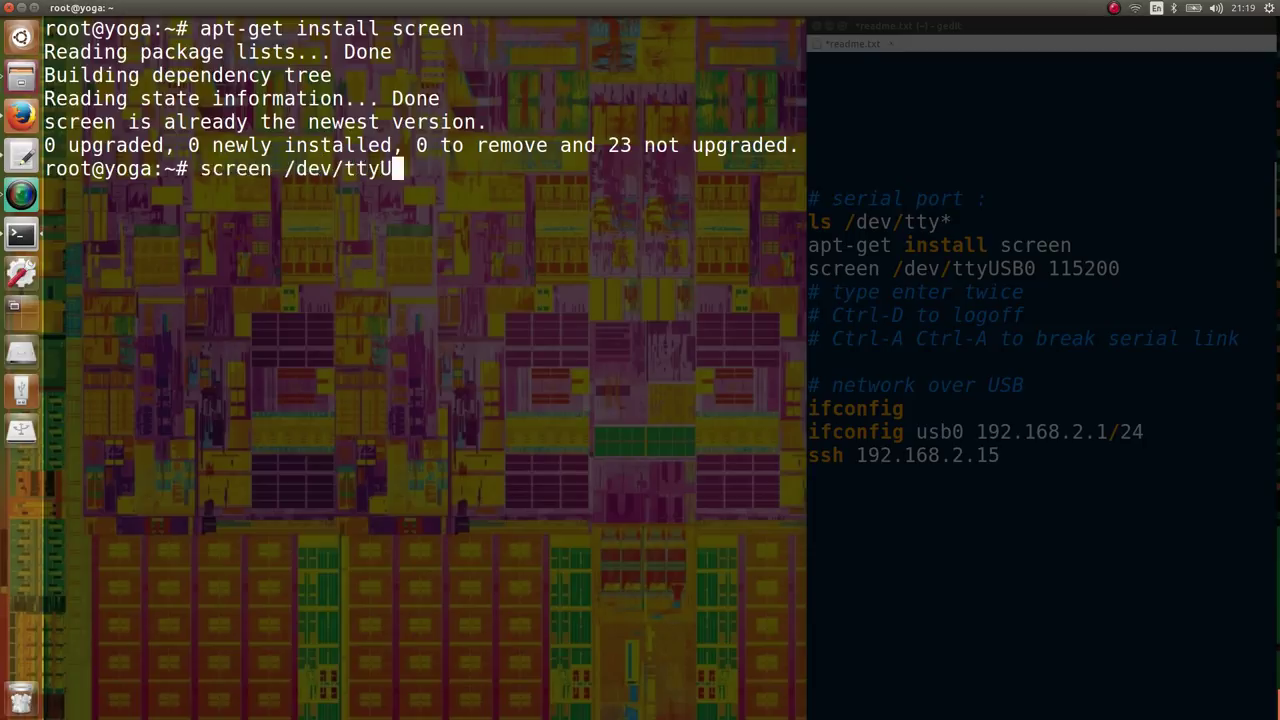
{"action": "type", "text": "SB0 1152"}
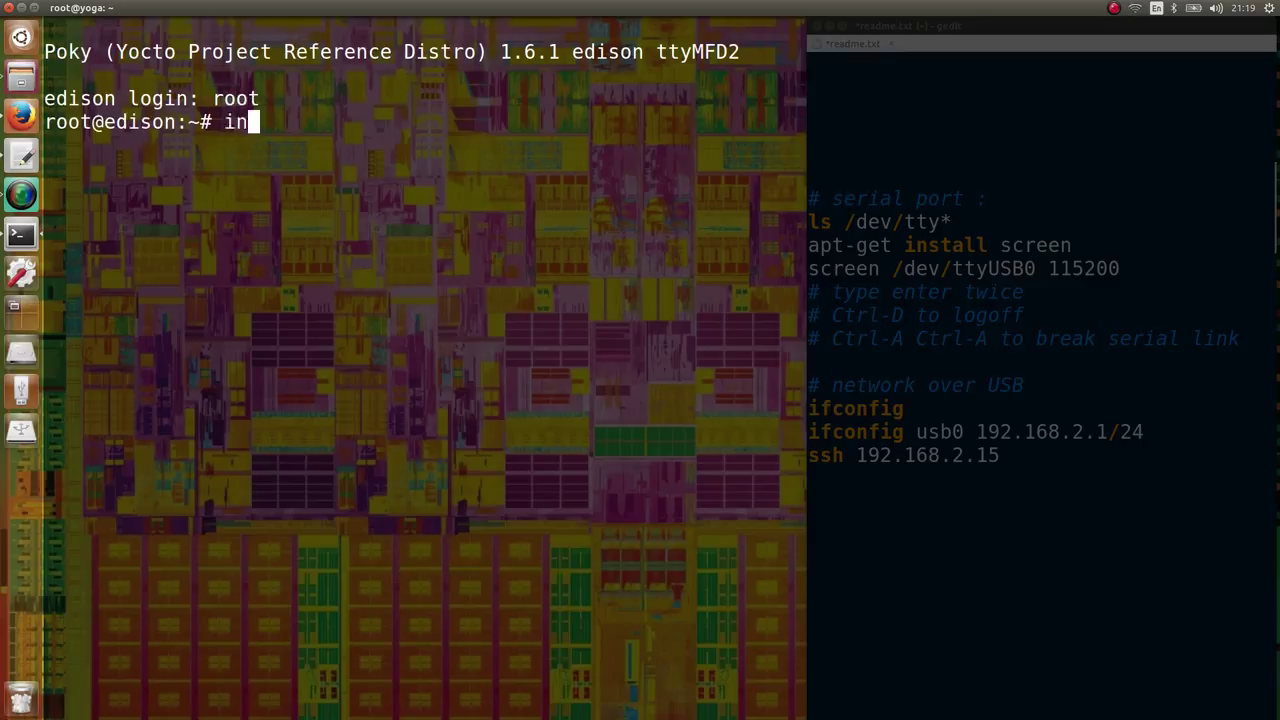
Step: Get a fresh prompt on the board and run logout to leave the serial login
{"action": "key", "text": "Enter"}
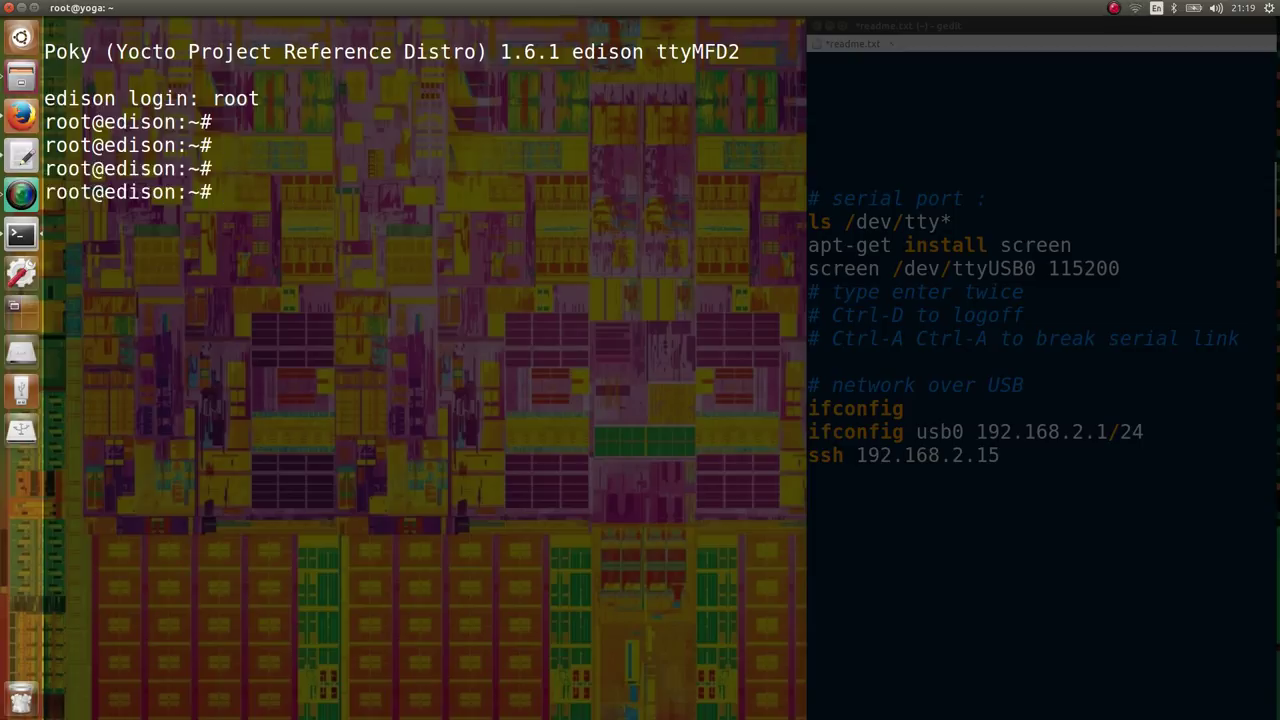
{"action": "type", "text": "logout"}
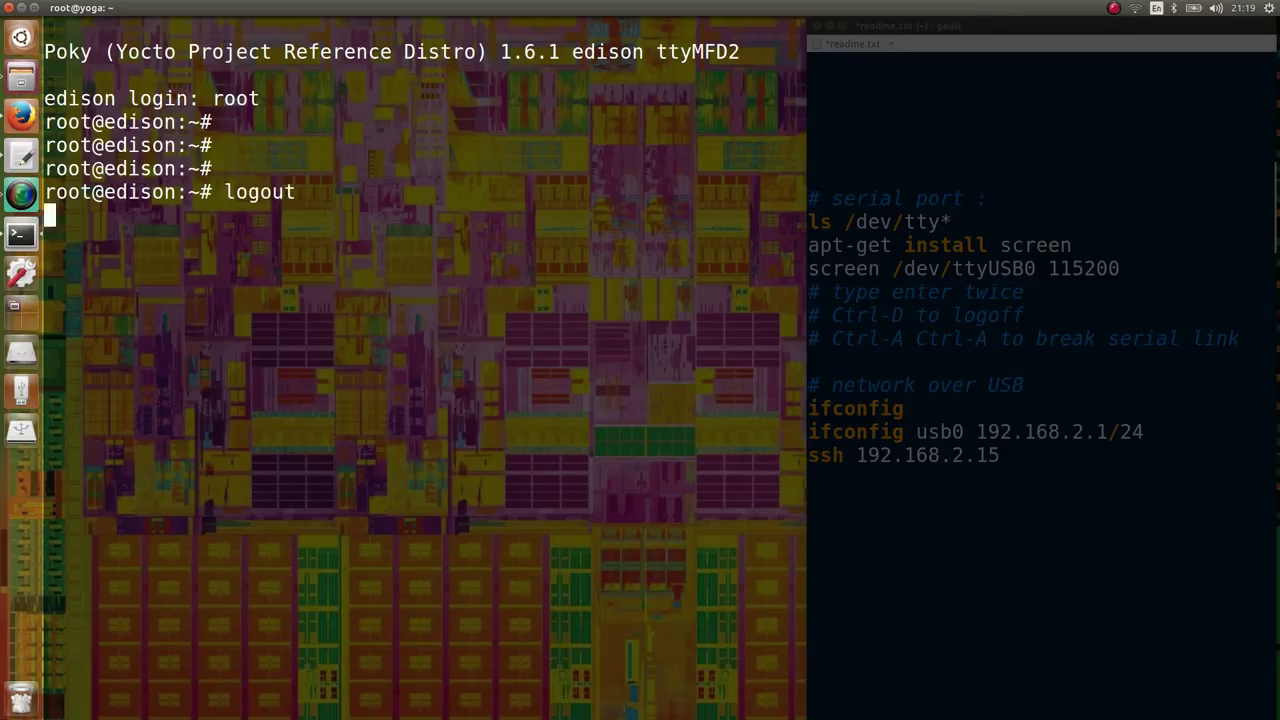
{"action": "key", "text": "Return"}
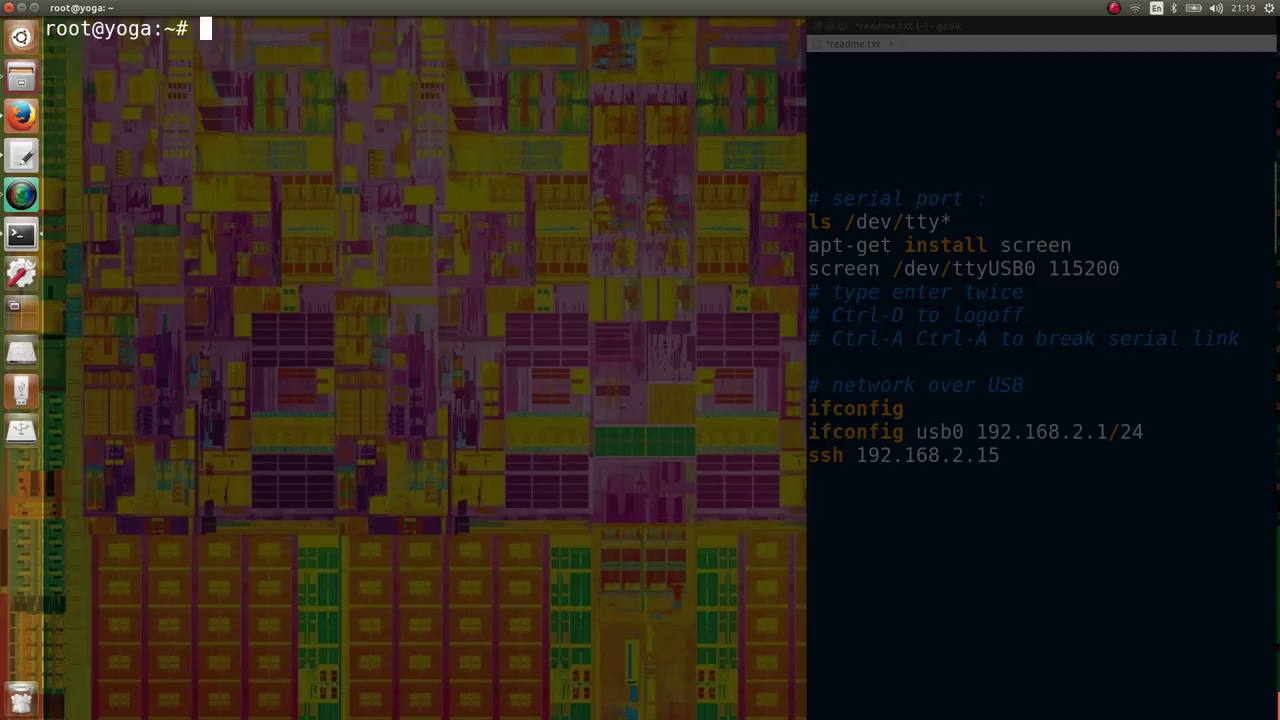
Step: Run ifconfig to list the laptop's interfaces, showing usb without an IPv4 address
{"action": "type", "text": "if"}
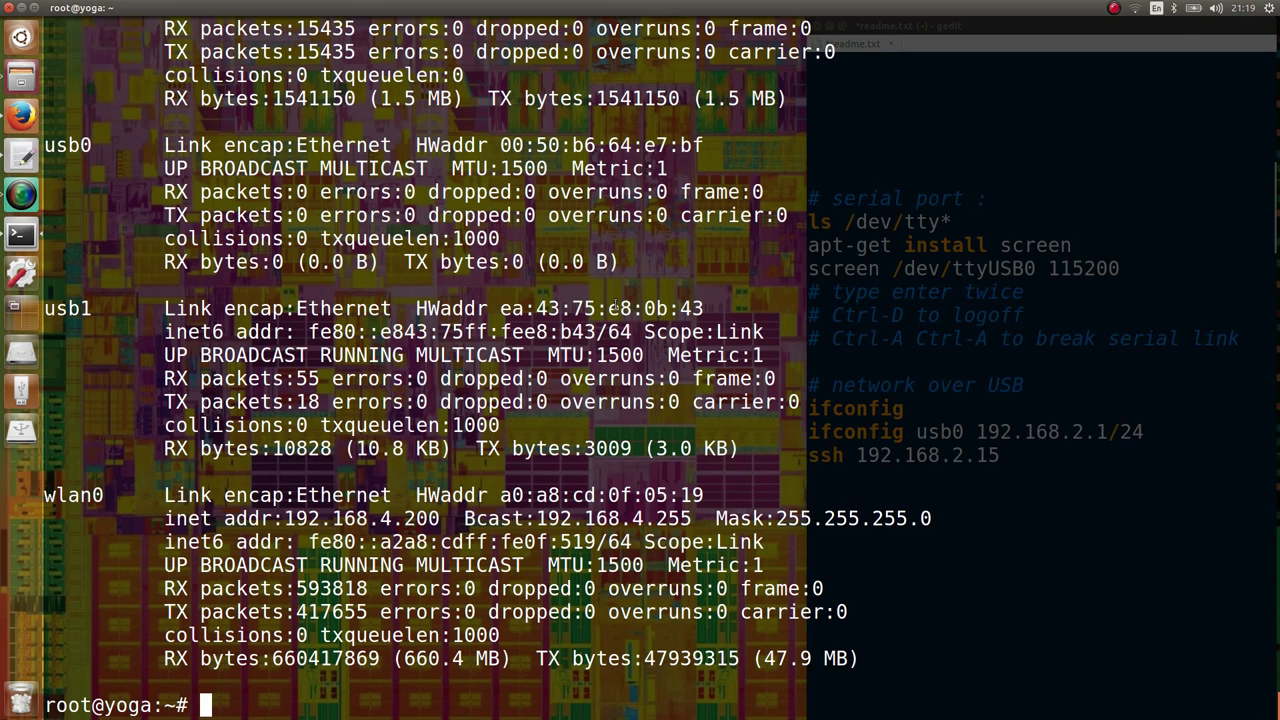
Step: Assign 192.168.2.1/24 to the usb1 interface with ifconfig
{"action": "type", "text": "ifconfig usb1 192"}
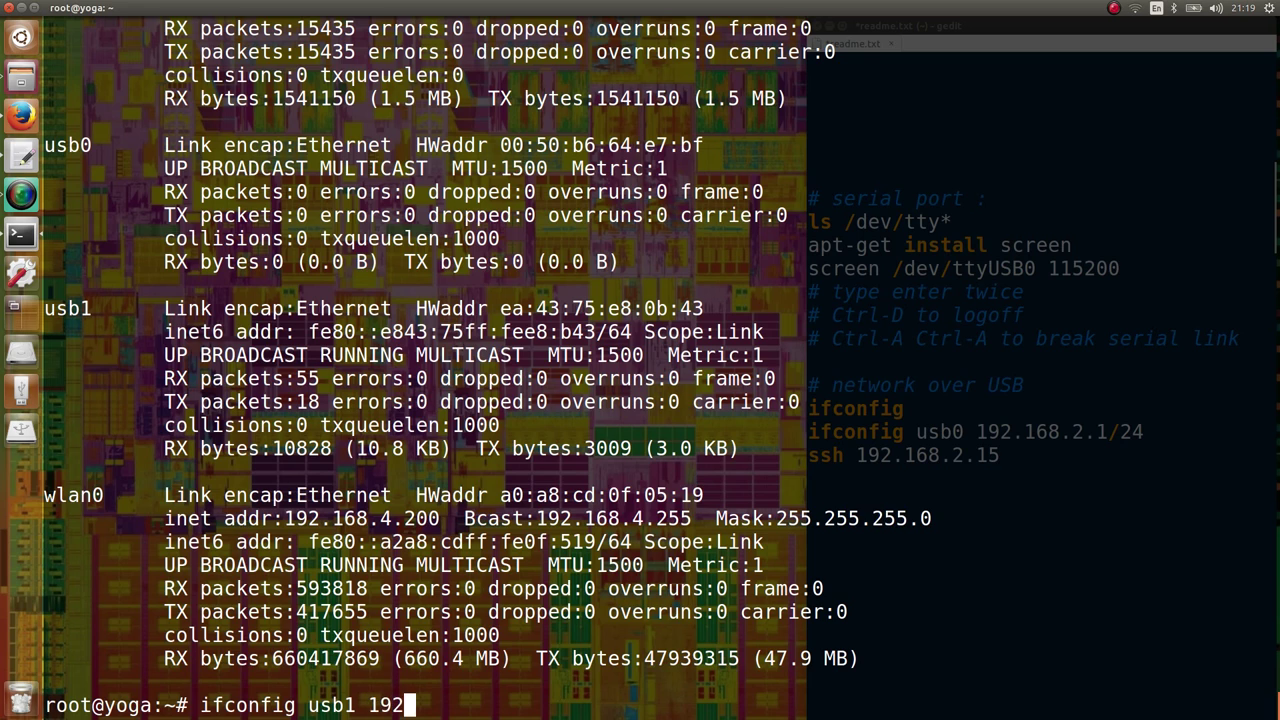
{"action": "type", "text": ".168."}
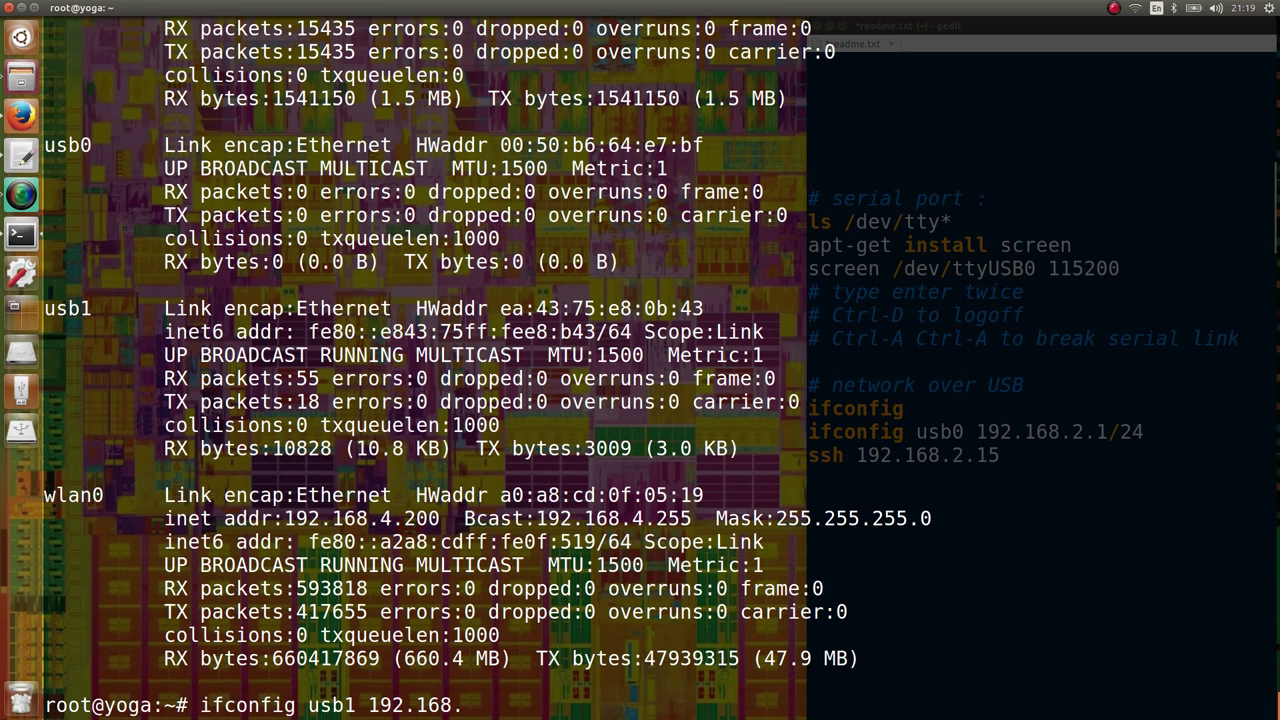
{"action": "type", "text": "2.1/24"}
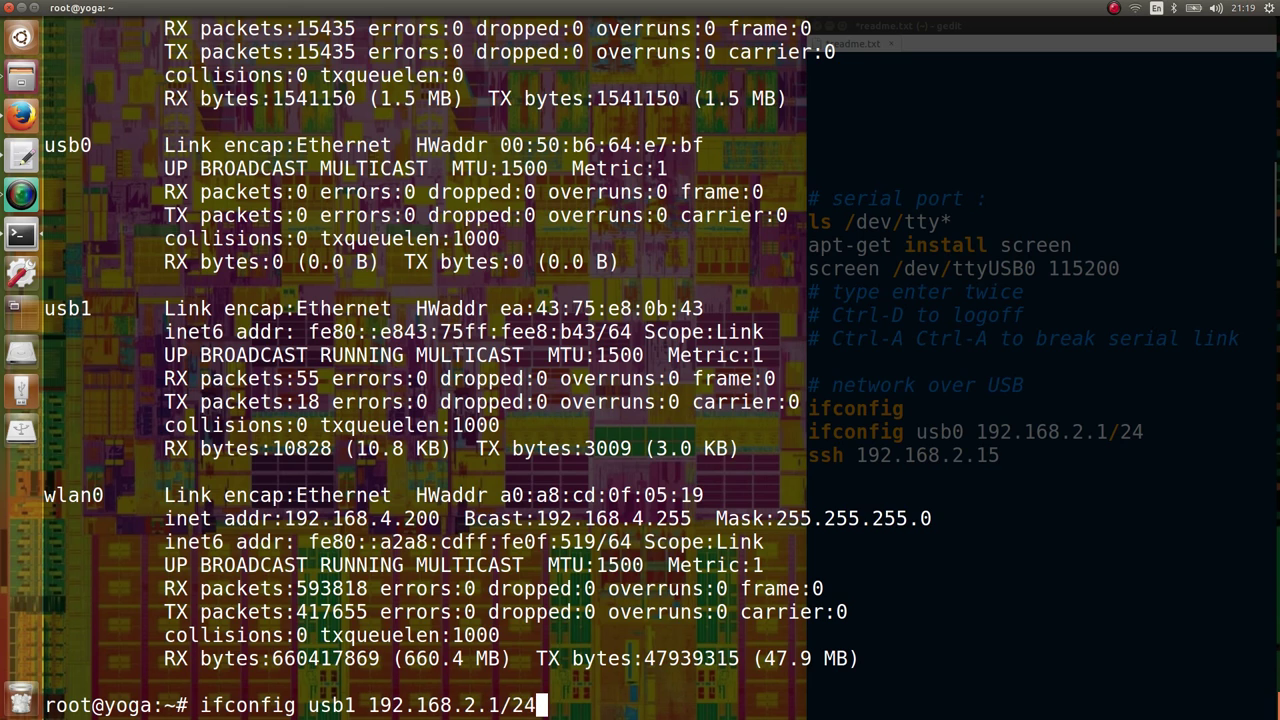
{"action": "key", "text": "Return"}
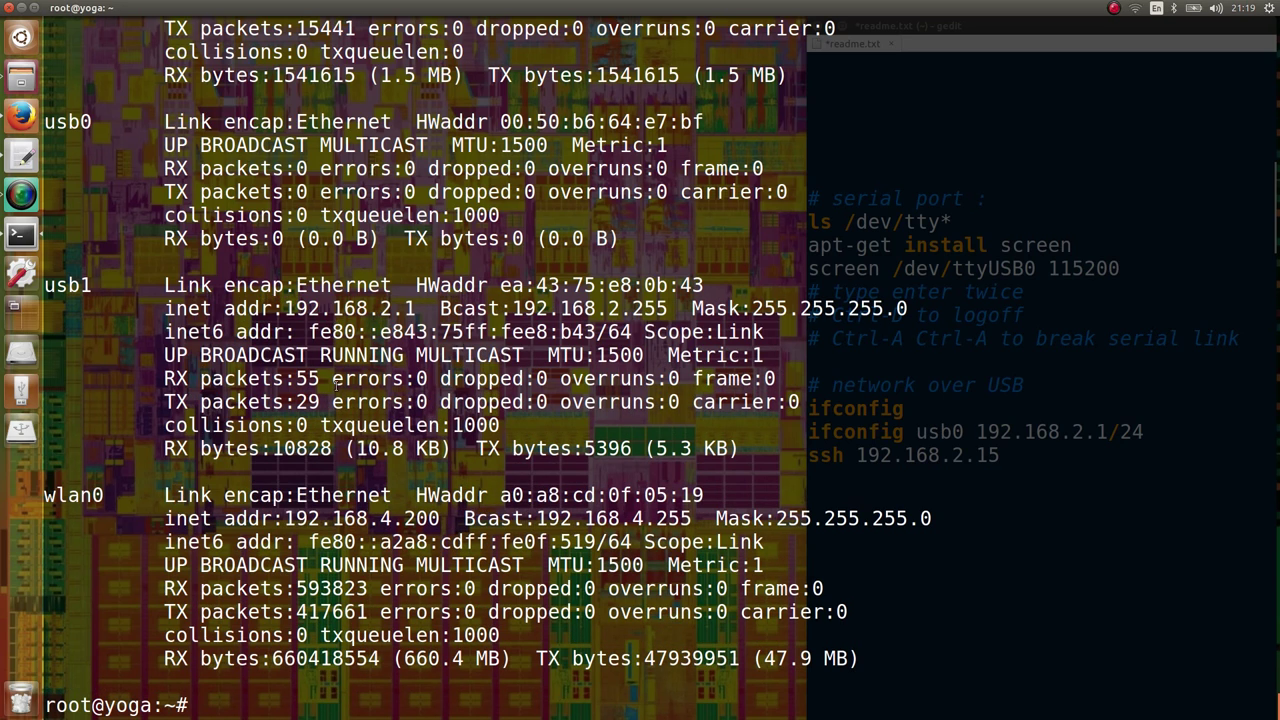
Step: SSH to 192.168.2.15 and answer yes to accept the board's host key
{"action": "type", "text": "ssh 1"}
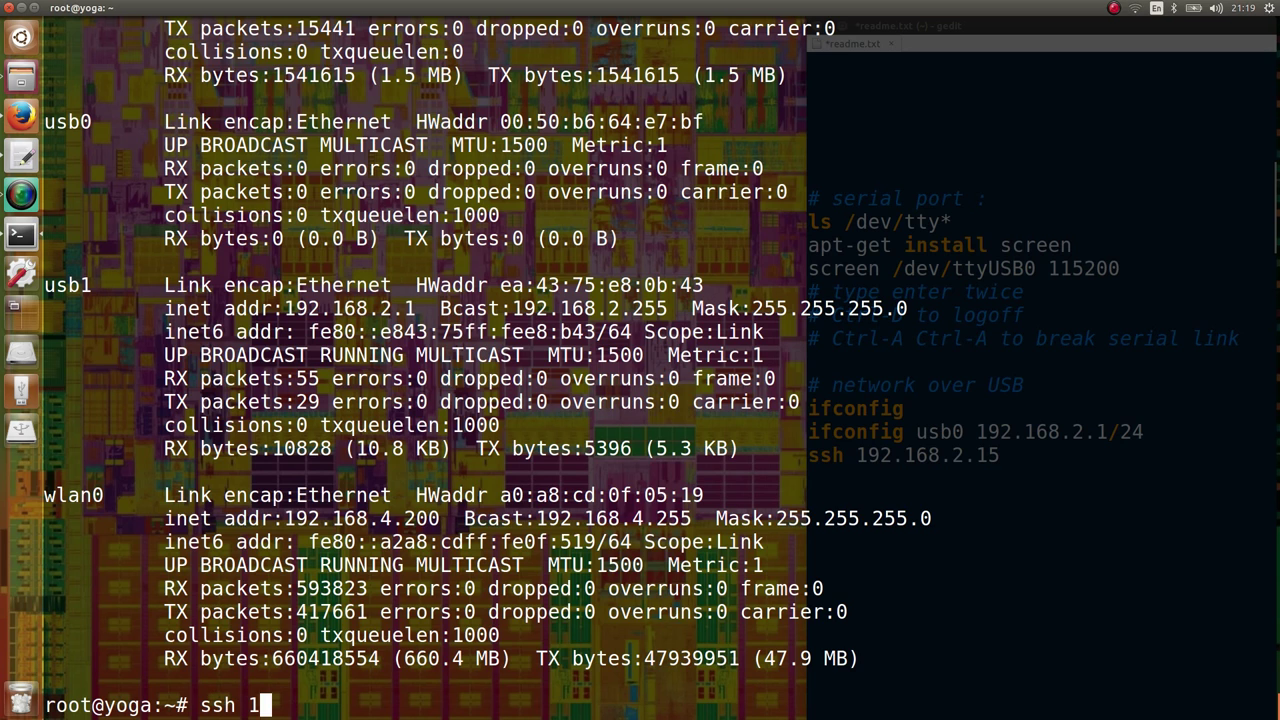
{"action": "type", "text": "92.168.2.15"}
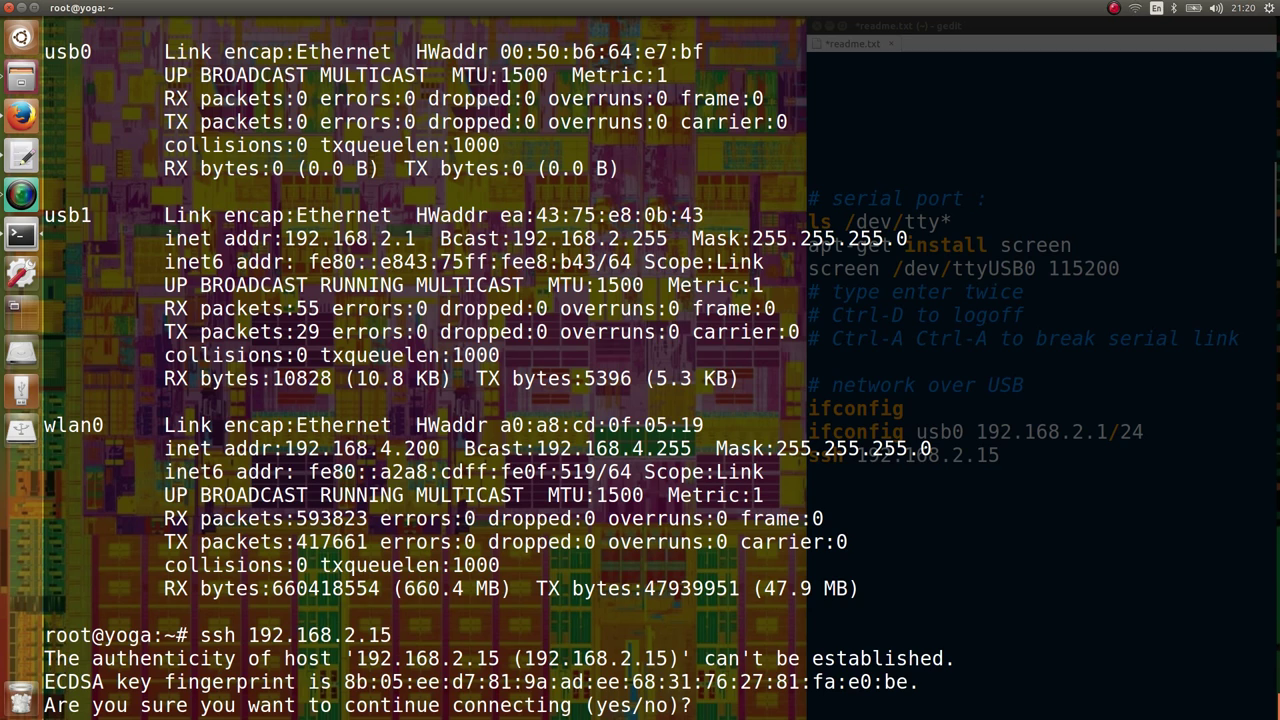
{"action": "type", "text": "yes"}
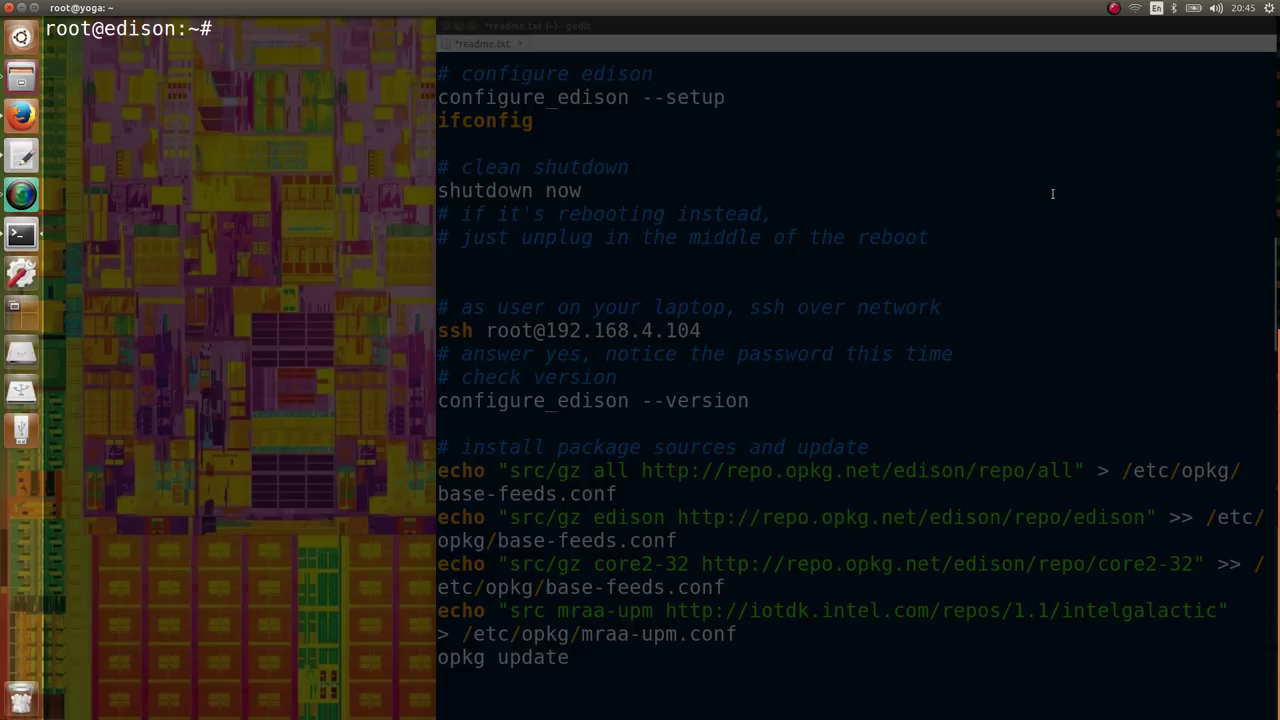
Step: Run configure_edison --setup, set a password and name the device my_edison
{"action": "type", "text": "configure_edison"}
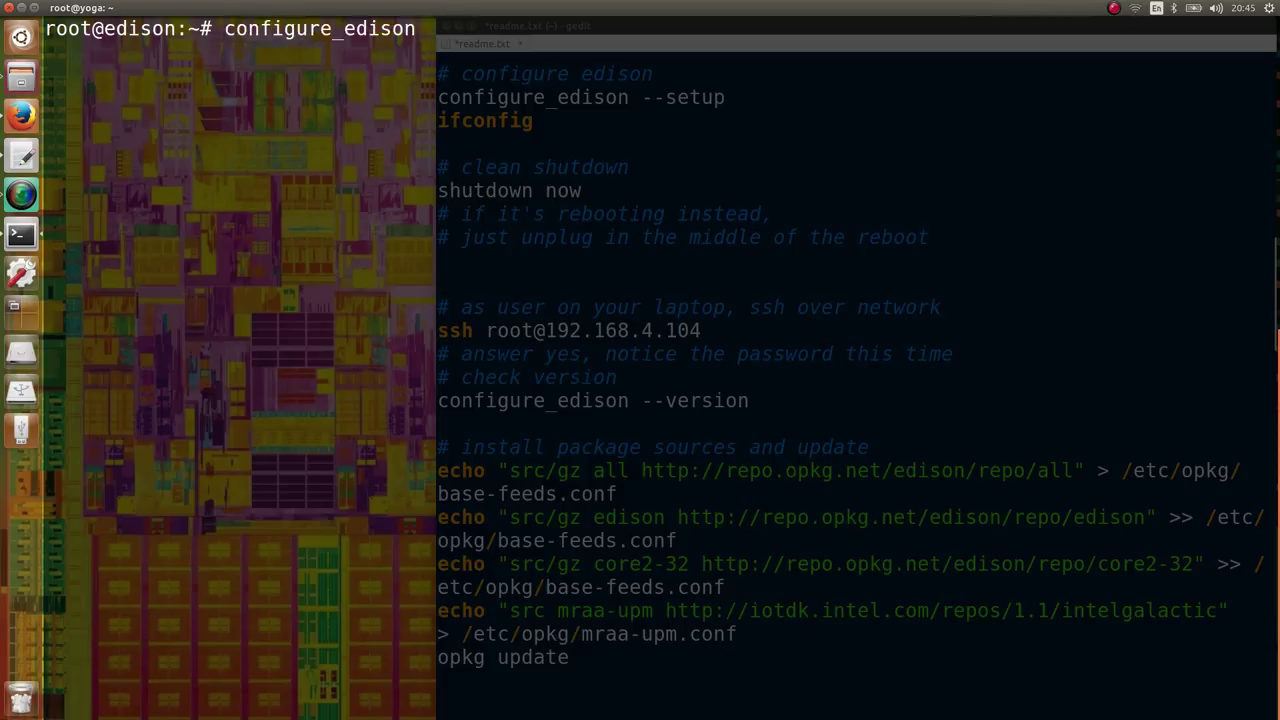
{"action": "type", "text": "--setup"}
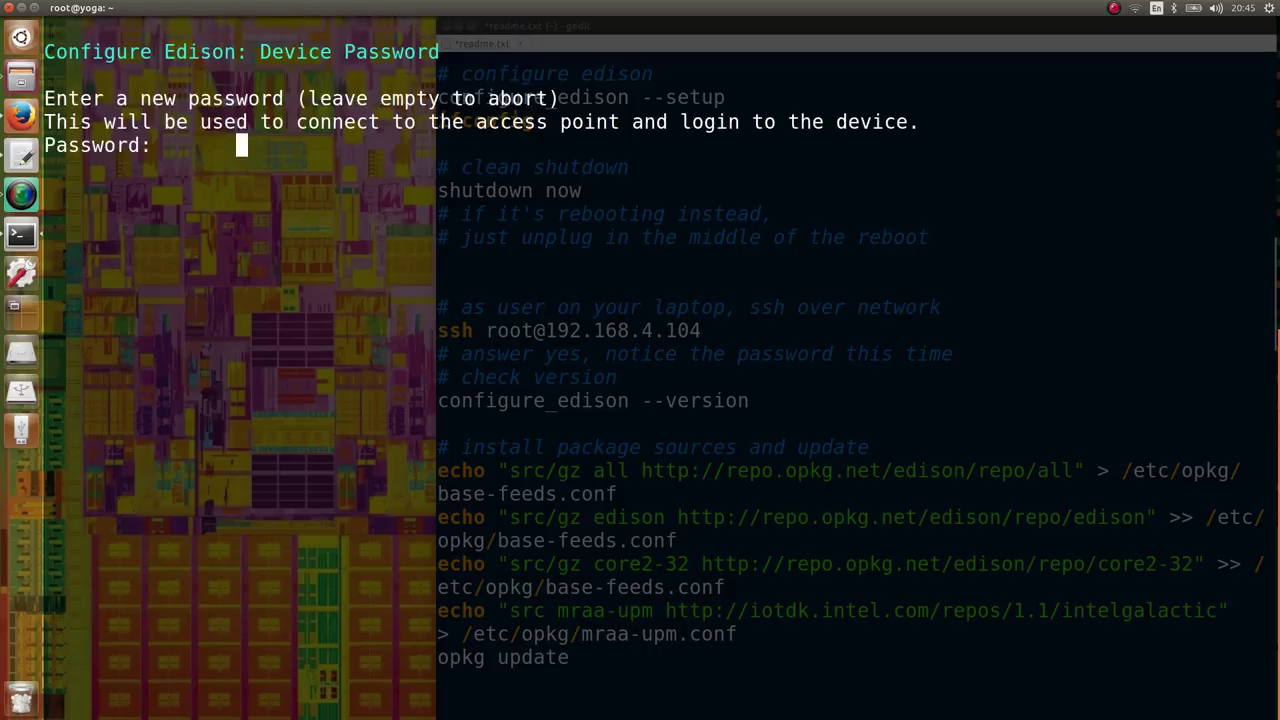
{"action": "type", "text": "*******"}
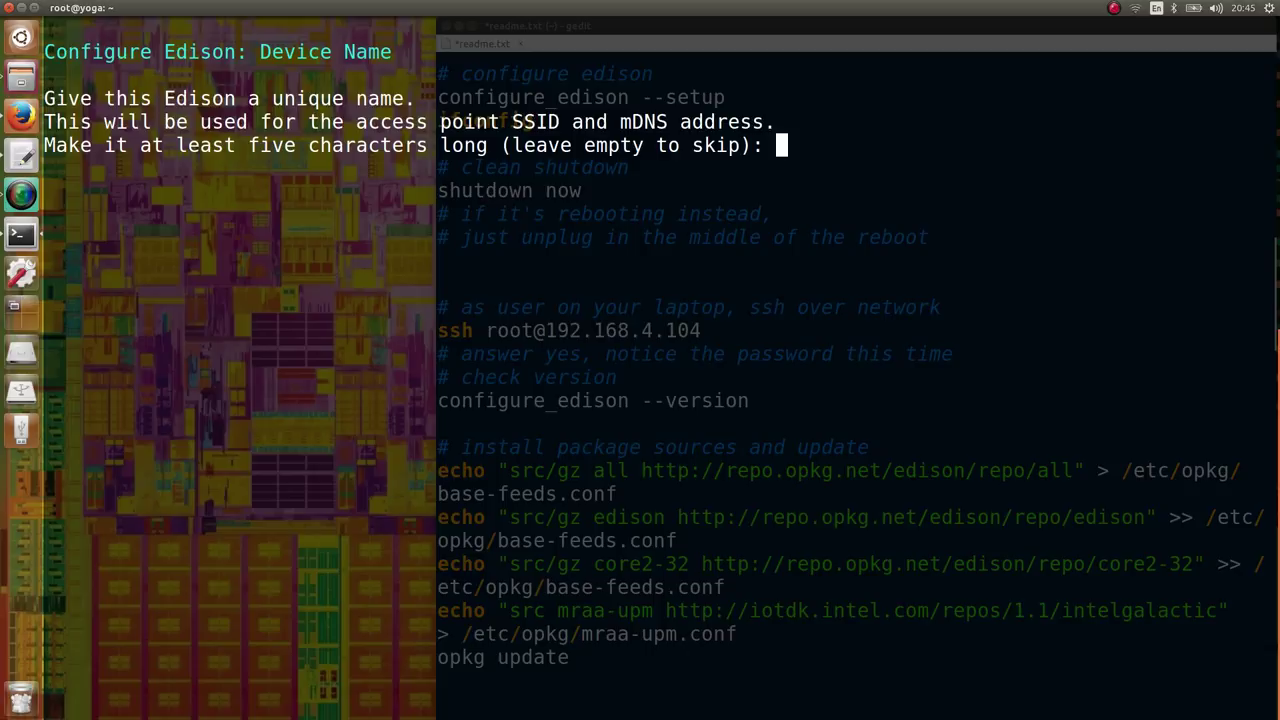
{"action": "type", "text": "my"}
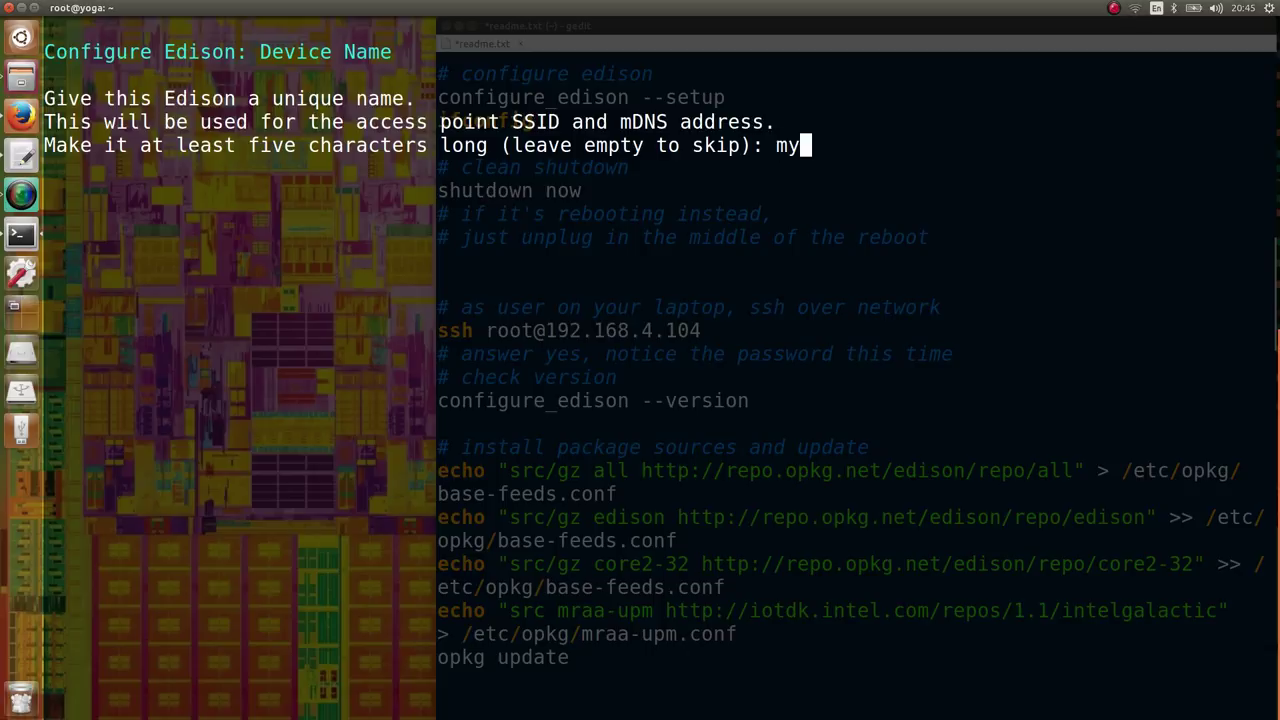
{"action": "type", "text": "_edison"}
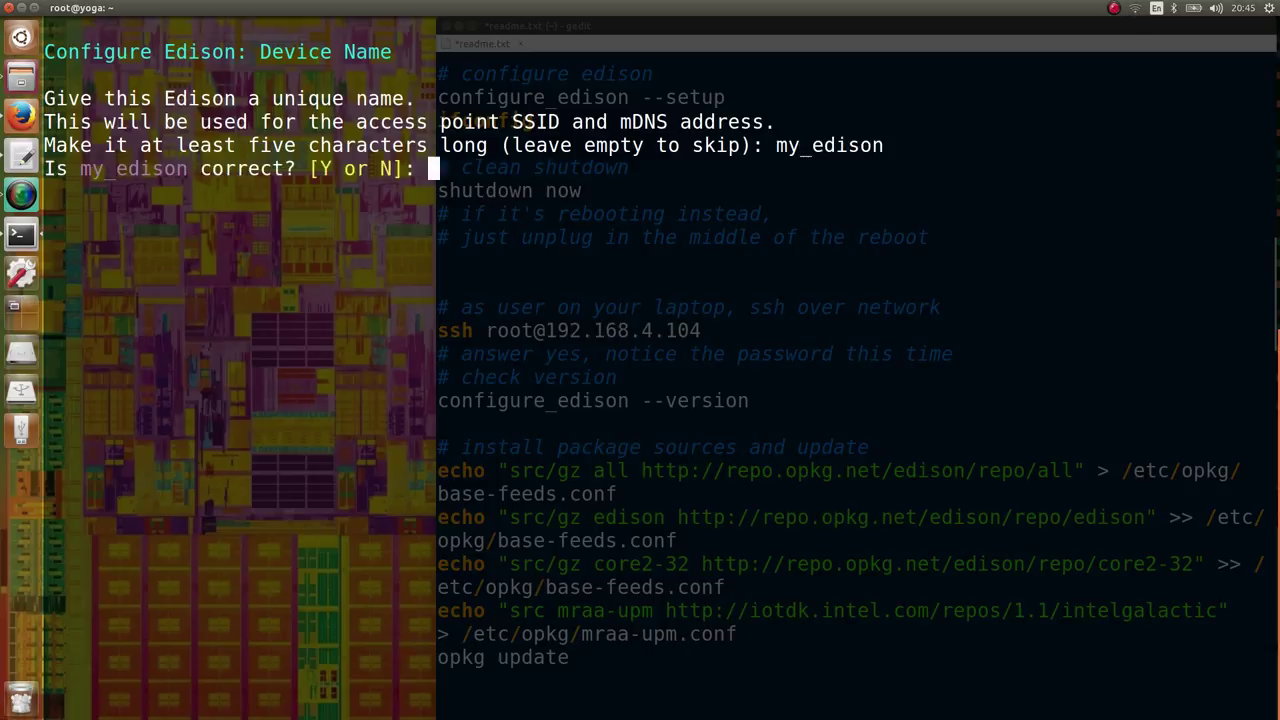
{"action": "type", "text": "y"}
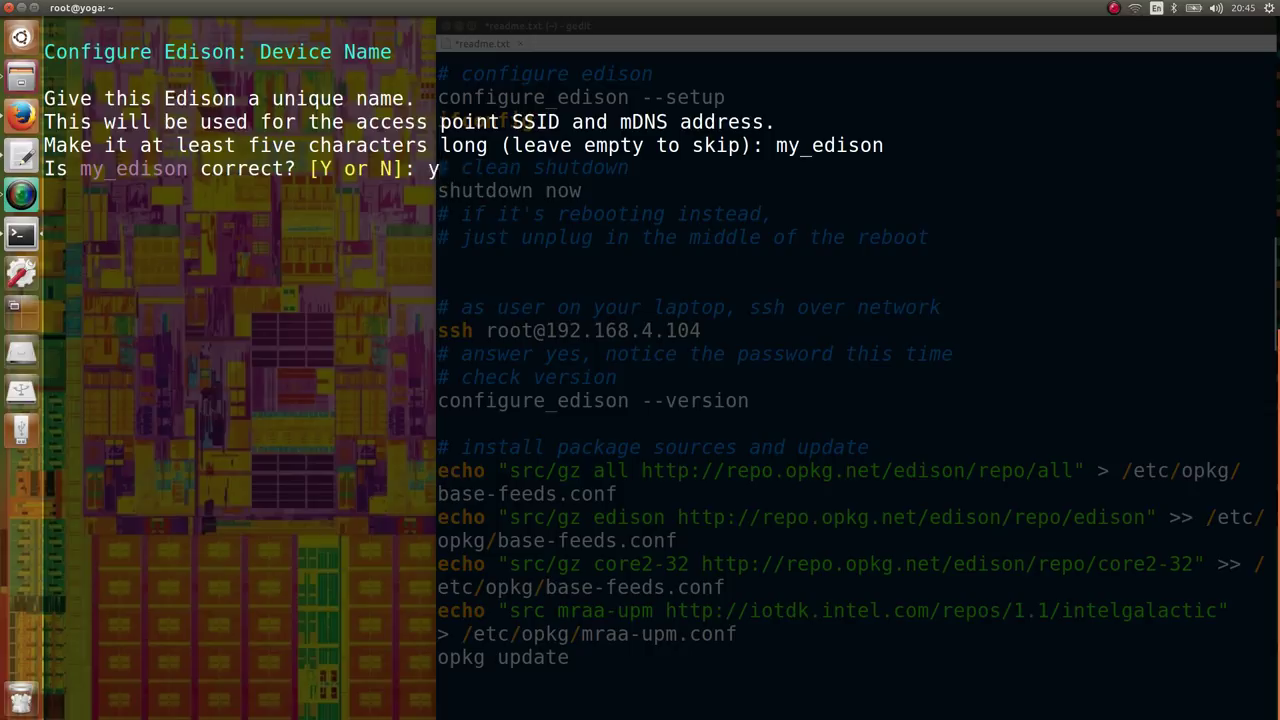
{"action": "key", "text": "Return"}
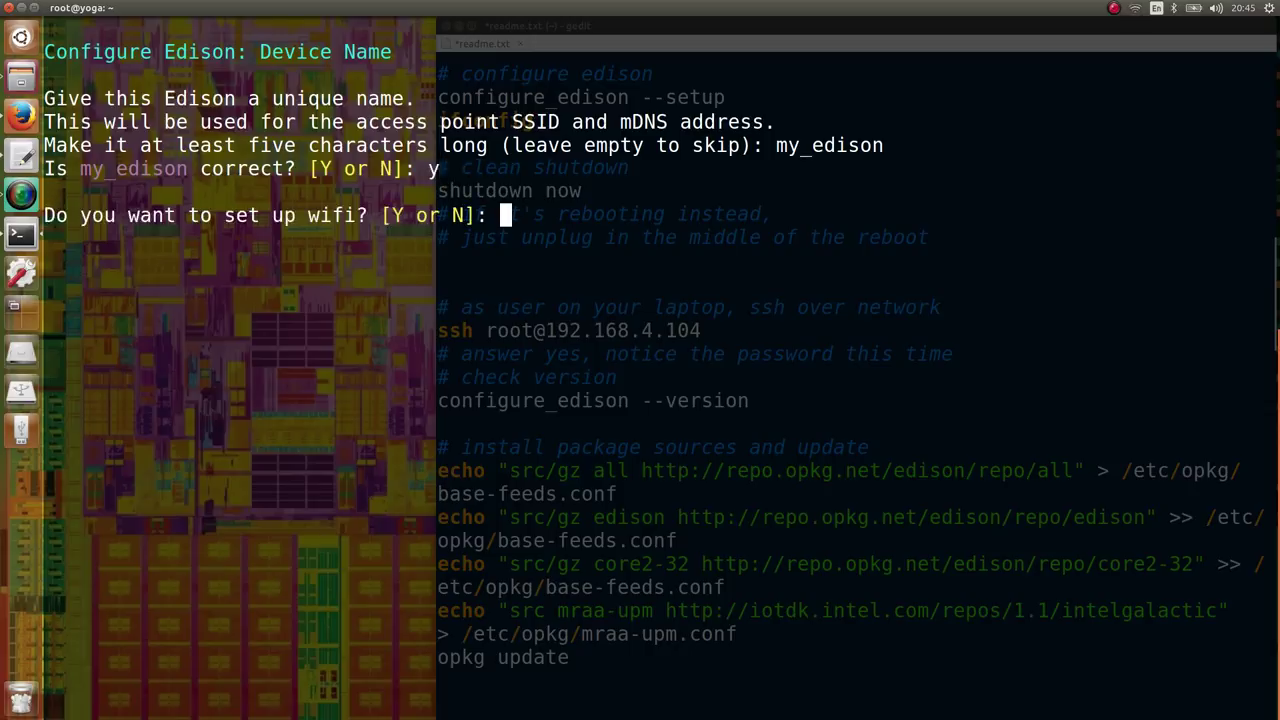
{"action": "type", "text": "y"}
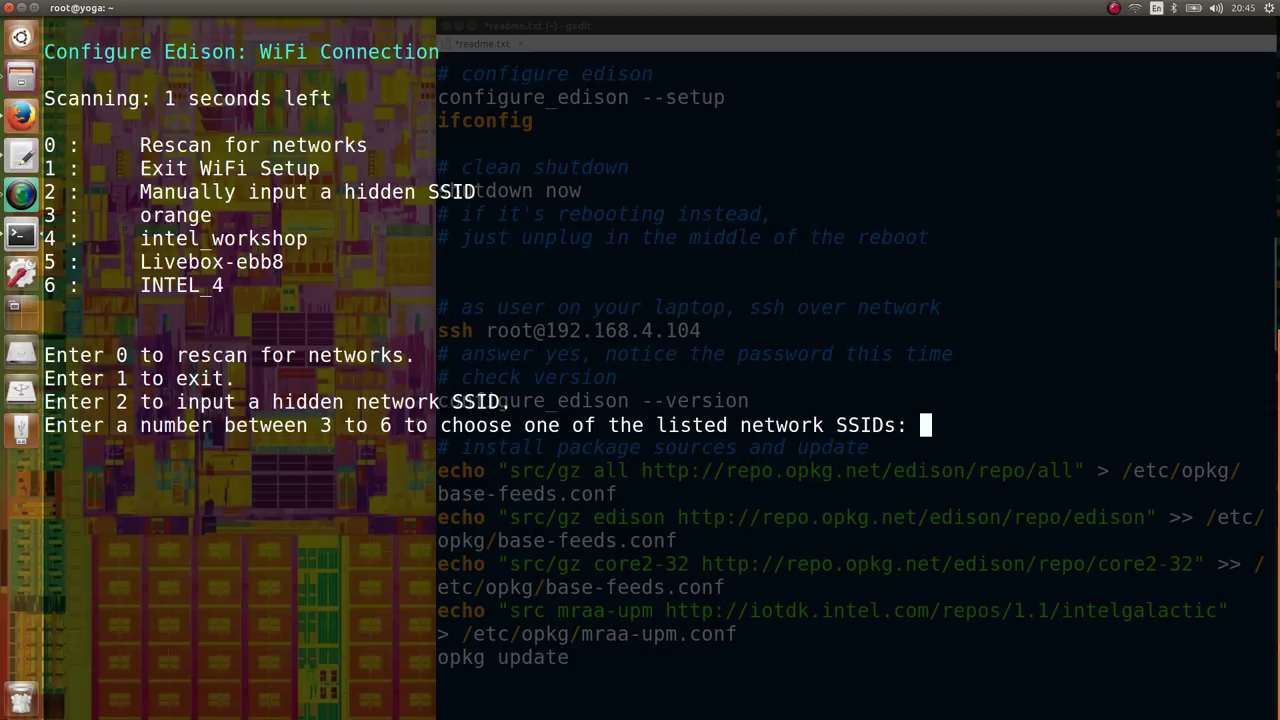
Step: Choose network 4 (intel_workshop), confirm it, and run ifconfig to check wlan0
{"action": "type", "text": "4"}
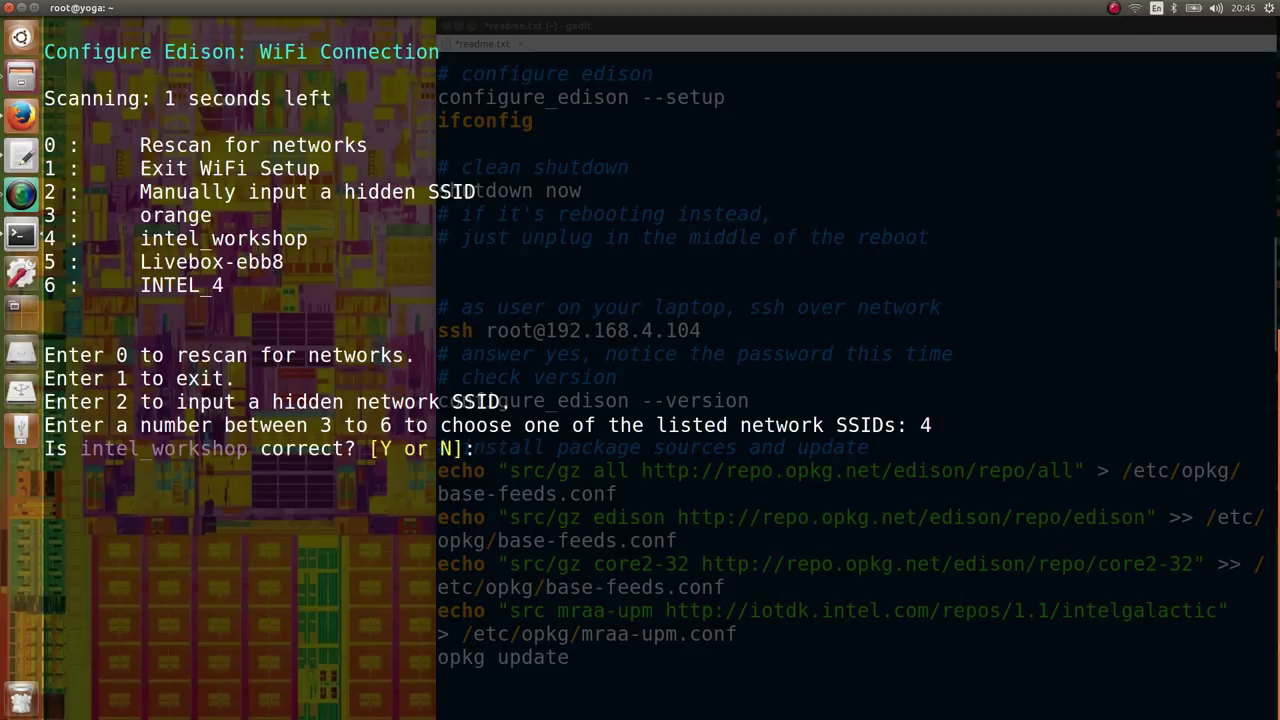
{"action": "type", "text": "y"}
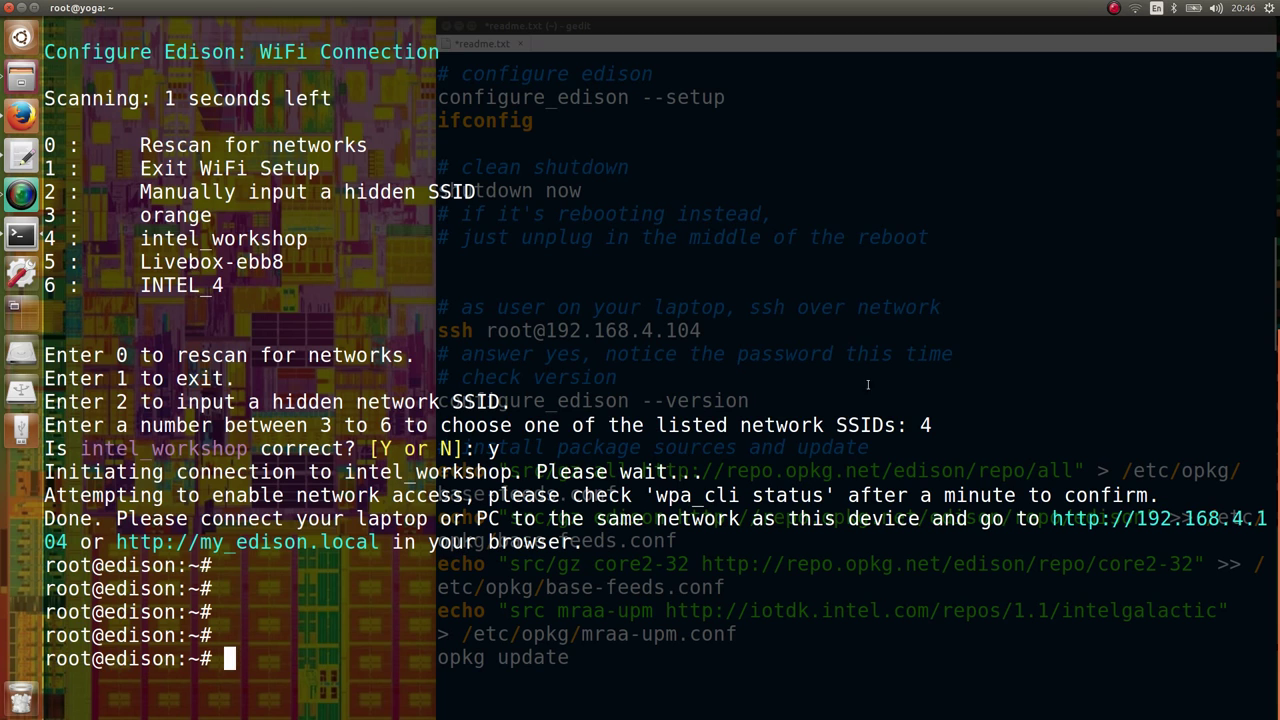
{"action": "type", "text": "ifconfig"}
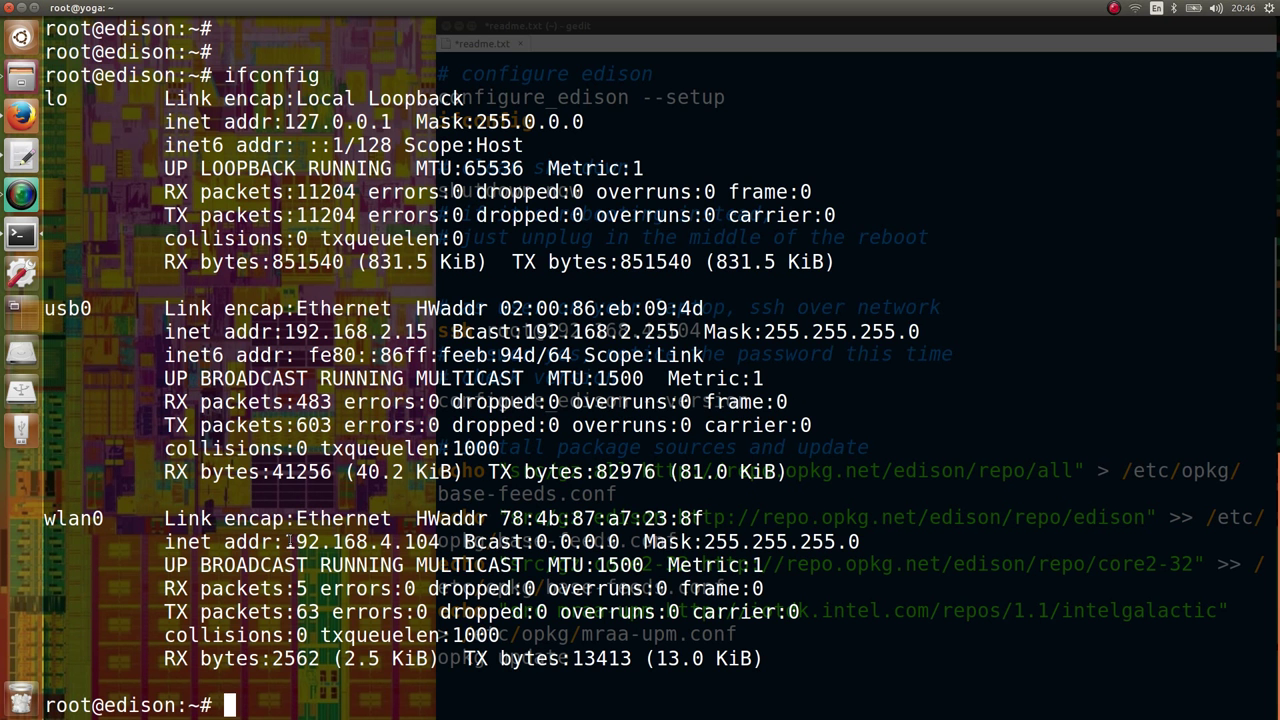
Step: Select the wlan0 address 192.168.4.104 in the ifconfig output
{"action": "double_click", "coordinate": [358, 542]}
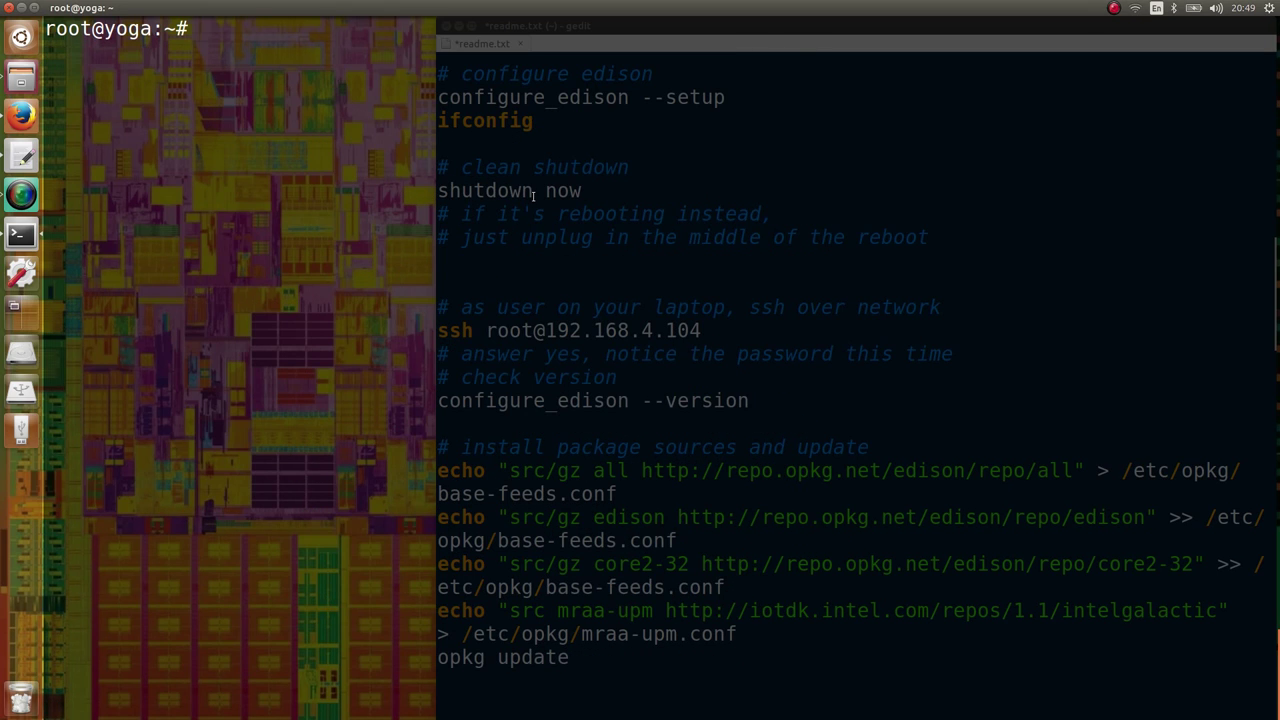
Step: SSH as root to 192.168.4.104 over WiFi, accept the host key and submit the password
{"action": "type", "text": "ssh root"}
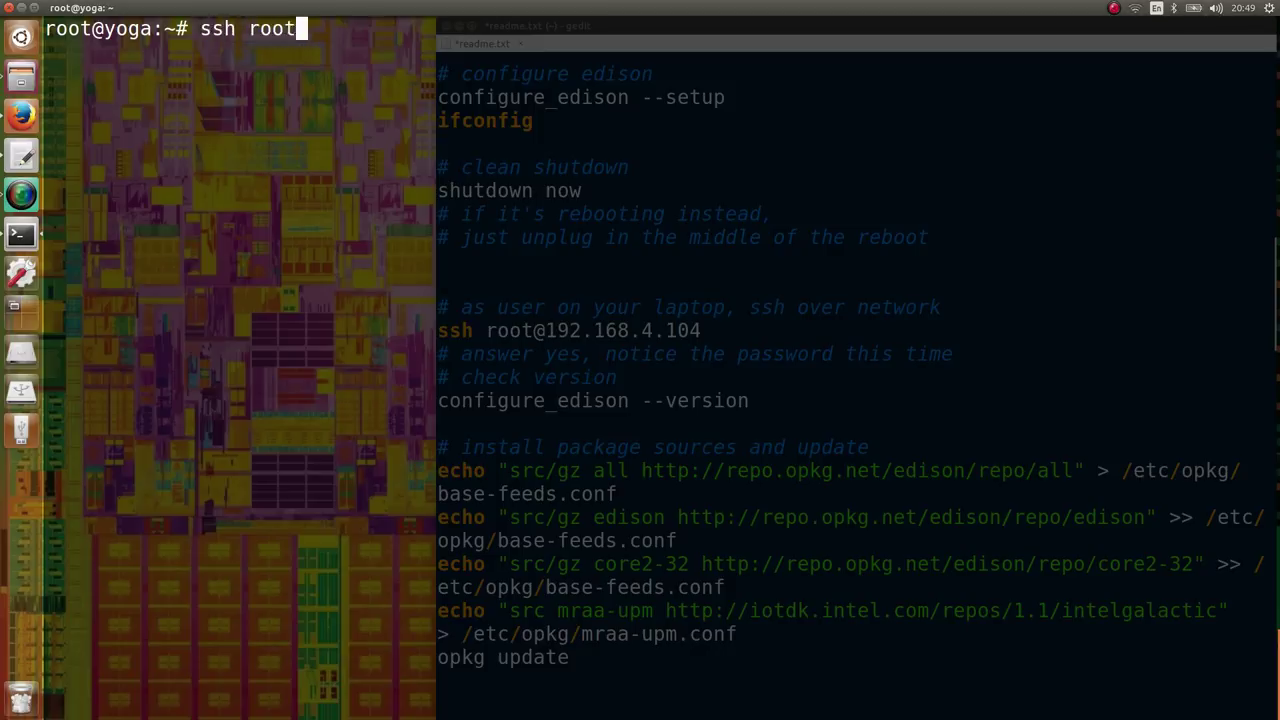
{"action": "type", "text": "@192.168.4.1"}
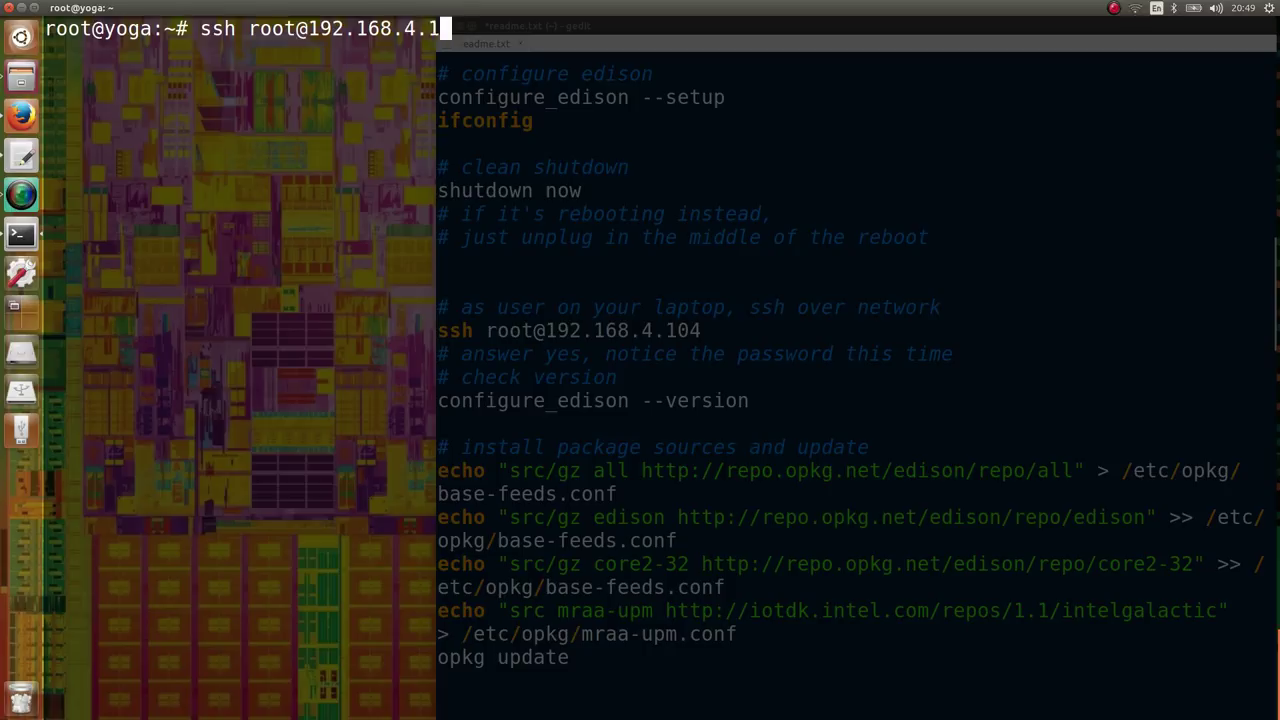
{"action": "type", "text": "yes/no)? ye"}
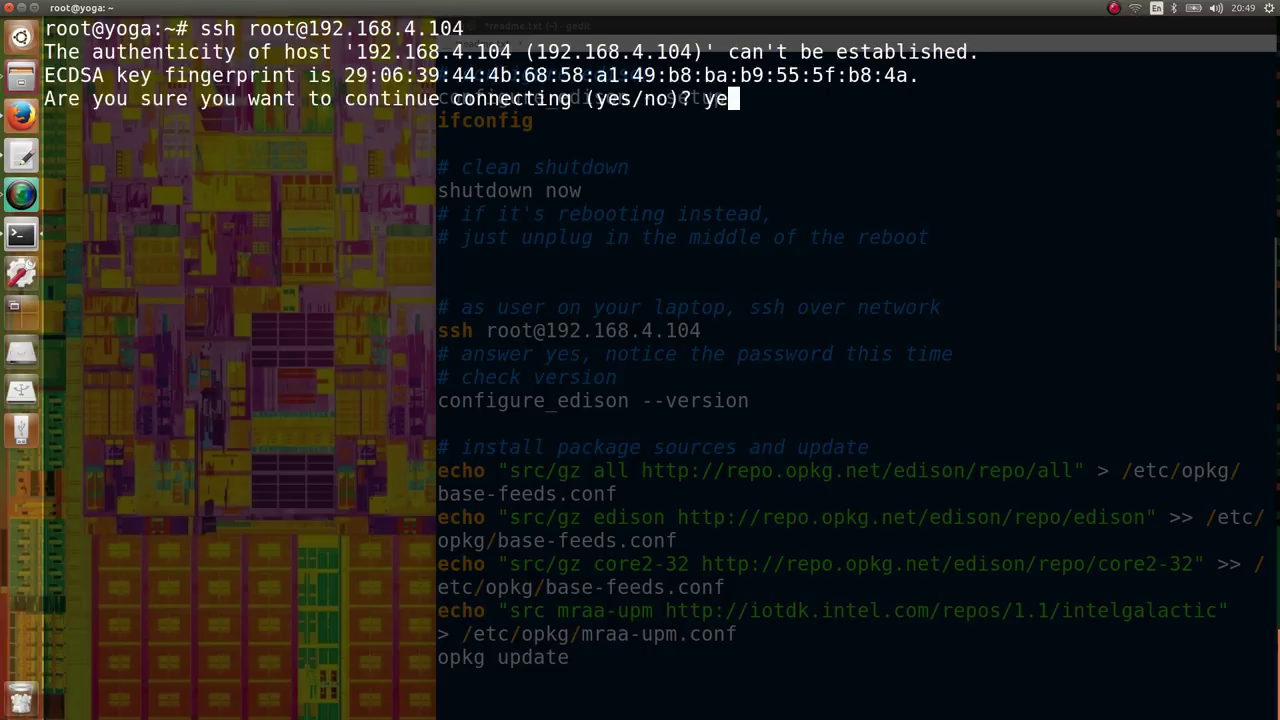
{"action": "key", "text": "Return"}
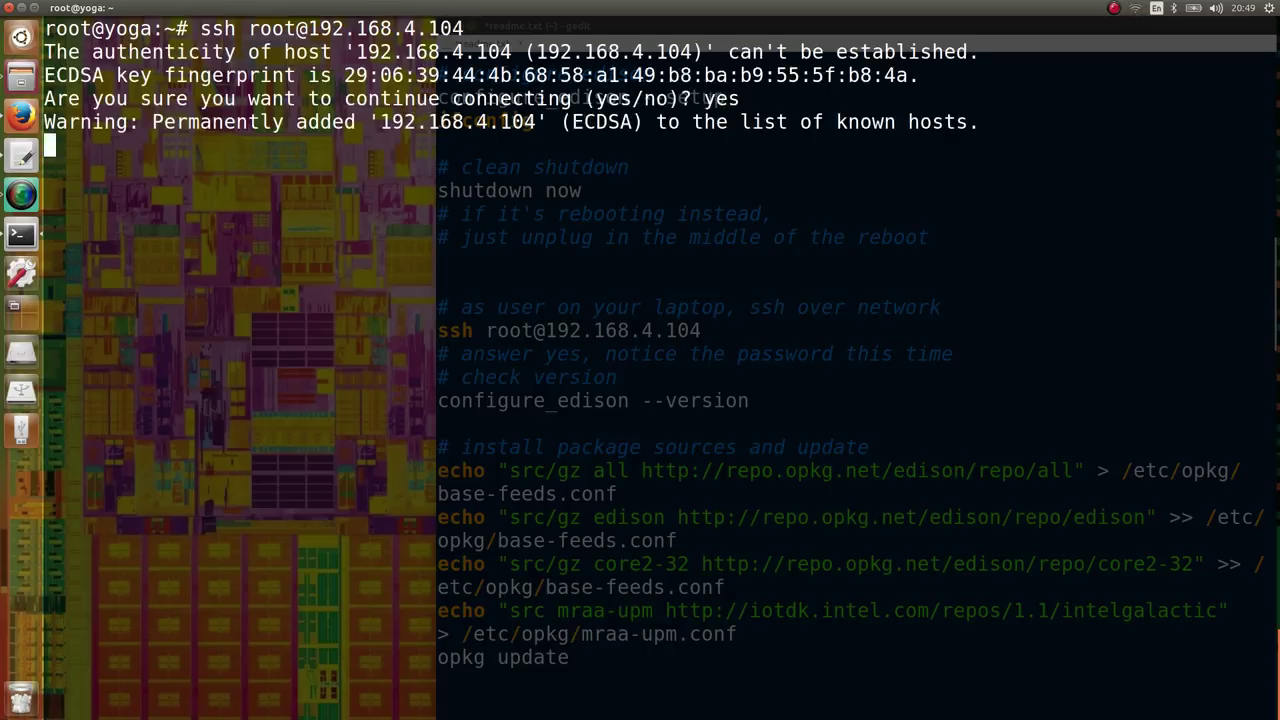
{"action": "key", "text": "Return"}
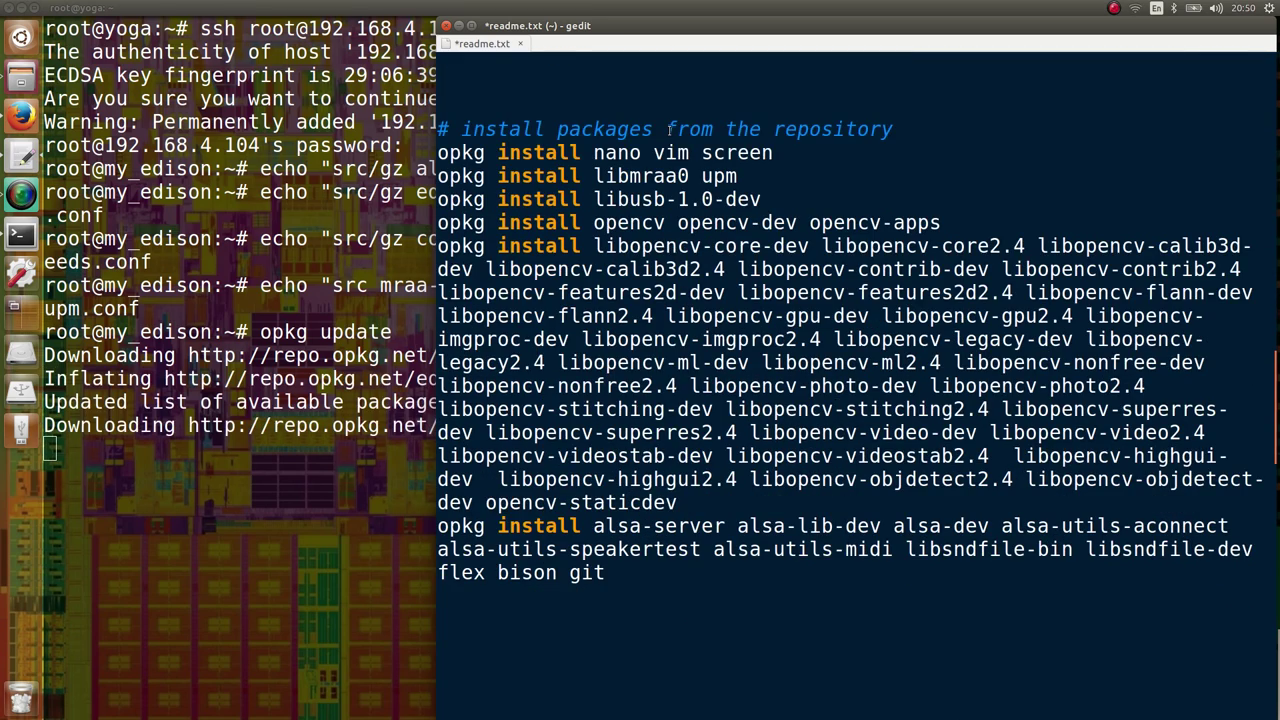
Step: Widen the terminal window and clear the screen after opkg update finishes
{"action": "left_click_drag", "start_coordinate": [436, 152], "coordinate": [736, 176]}
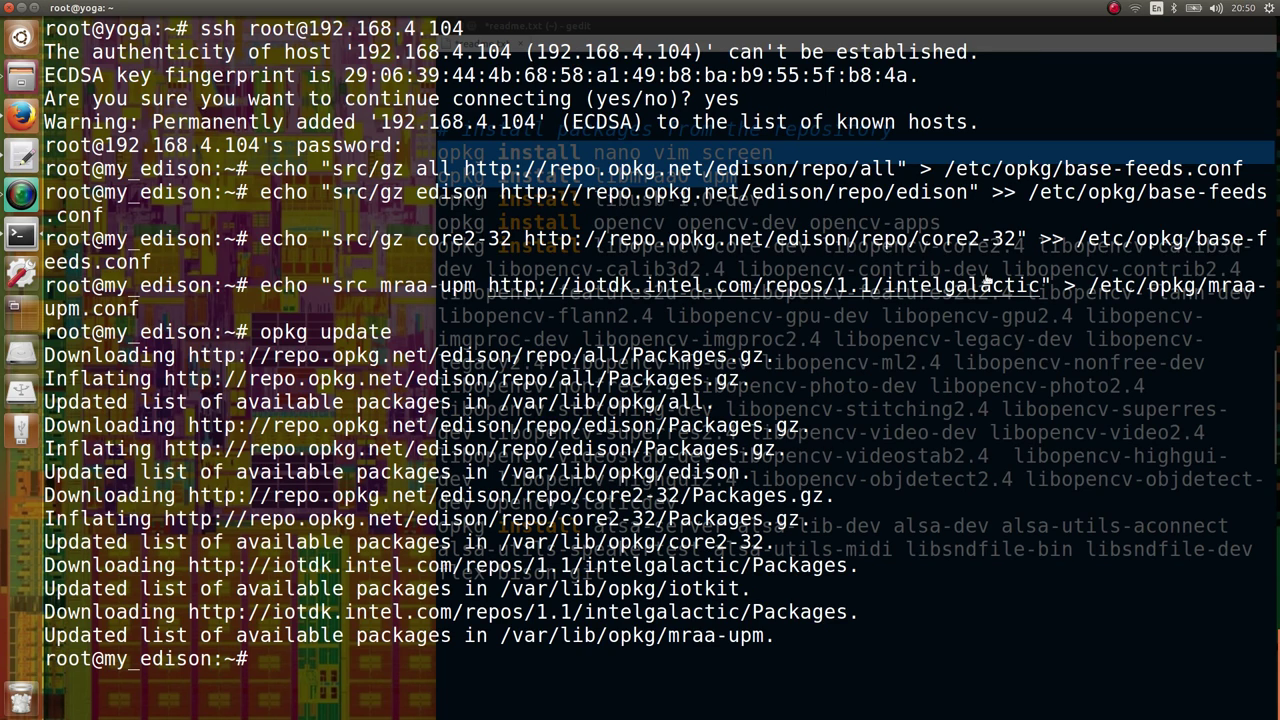
{"action": "type", "text": "clear"}
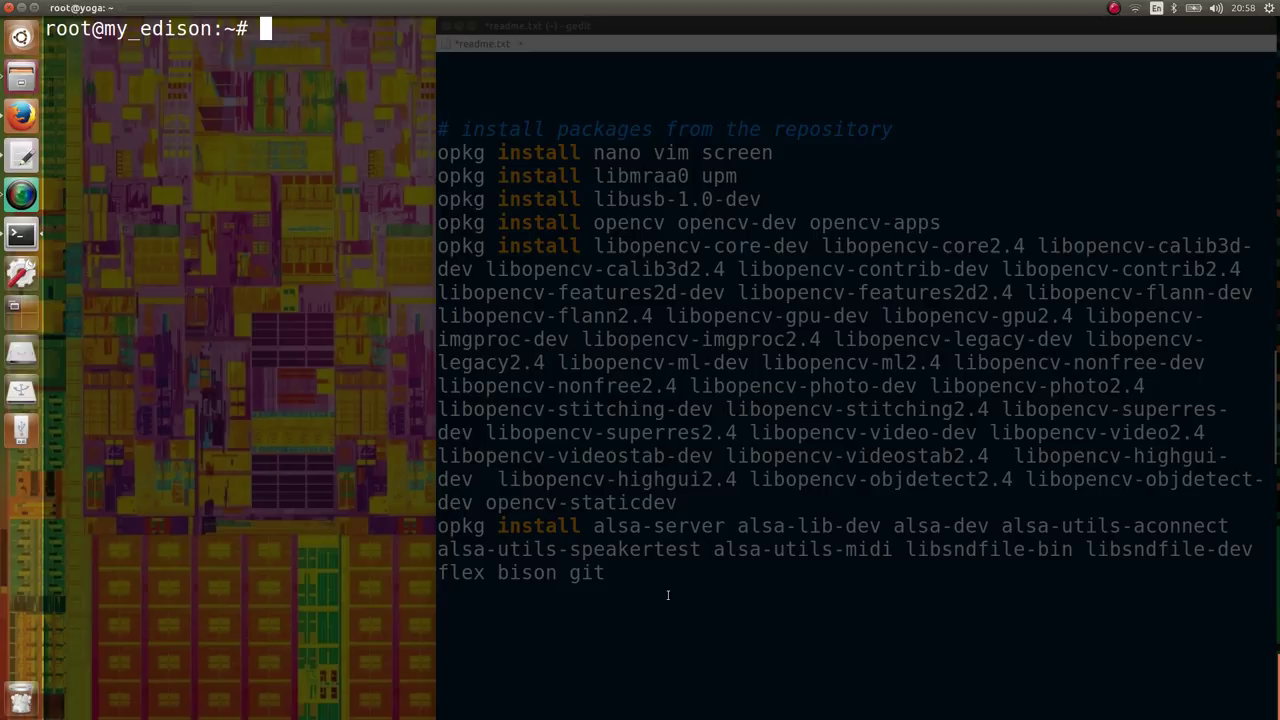
Step: Edit toto in nano, write 'nano rules !', exit with Ctrl+X and answer n to saving
{"action": "type", "text": "nano"}
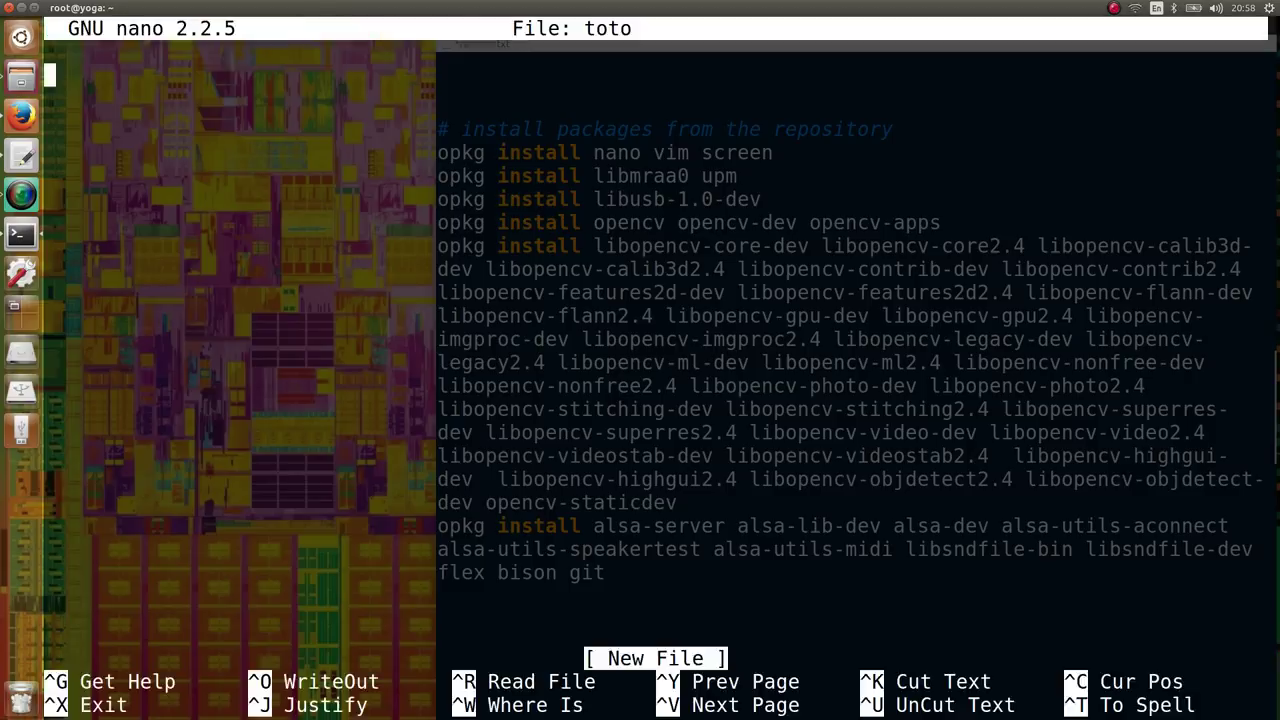
{"action": "type", "text": "nano"}
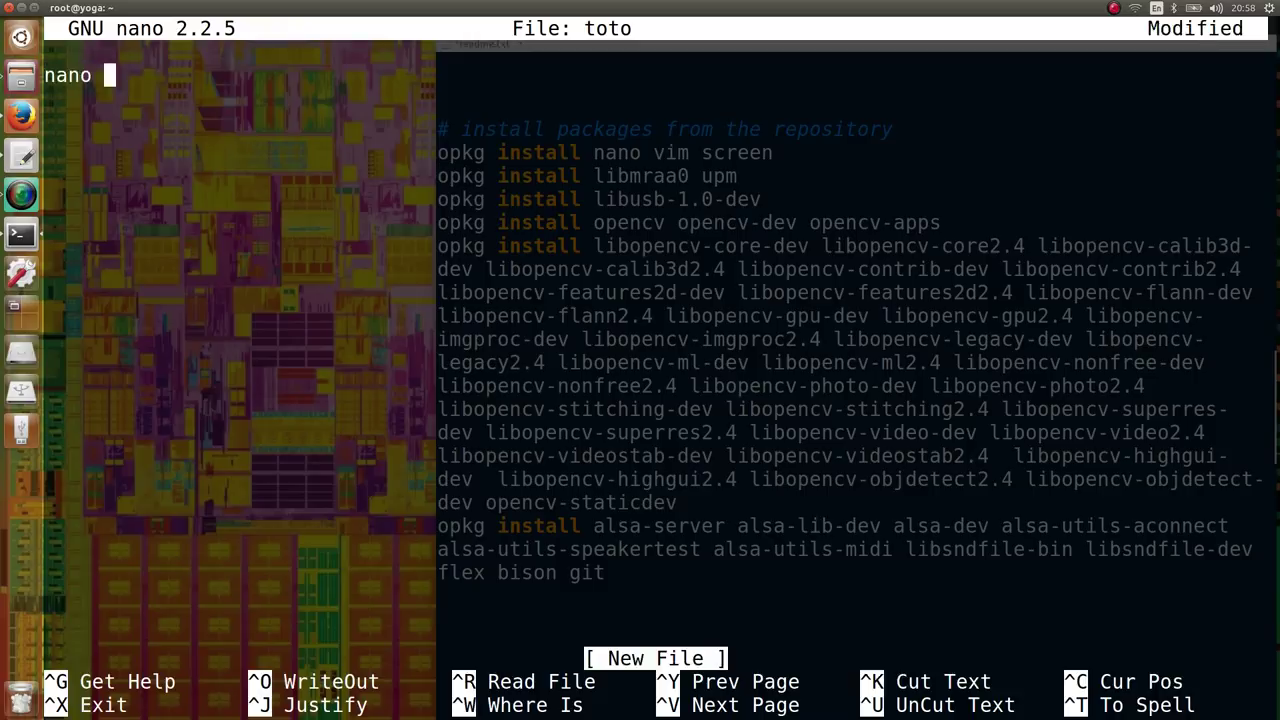
{"action": "type", "text": "rules !"}
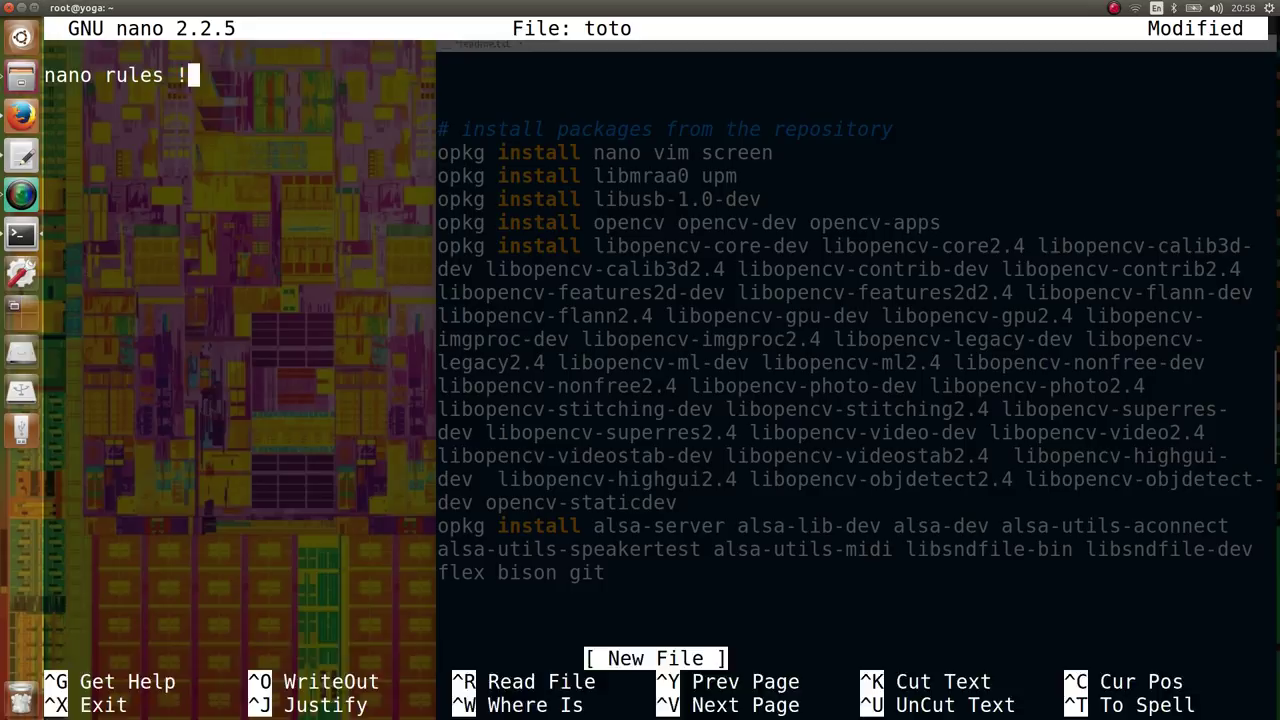
{"action": "key", "text": "ctrl+x"}
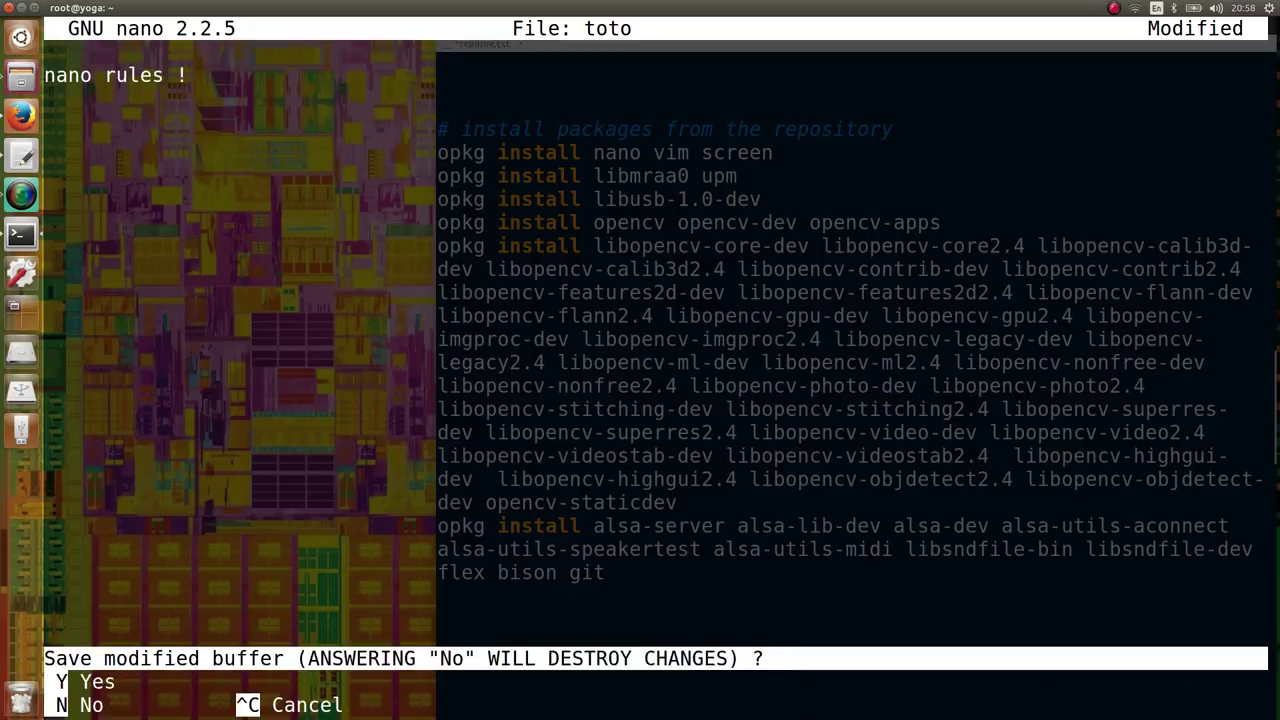
{"action": "key", "text": "n"}
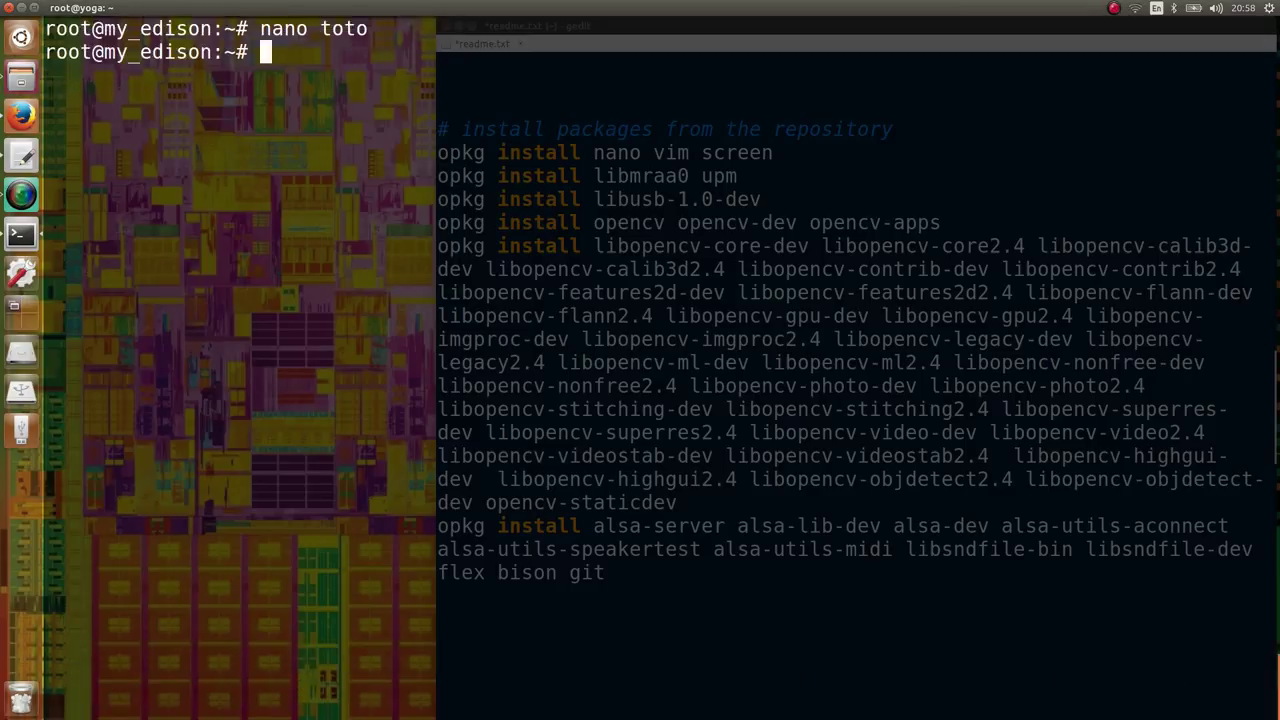
Step: Edit toto in vim, write 'vrules !' and quit vim
{"action": "type", "text": "vim toto"}
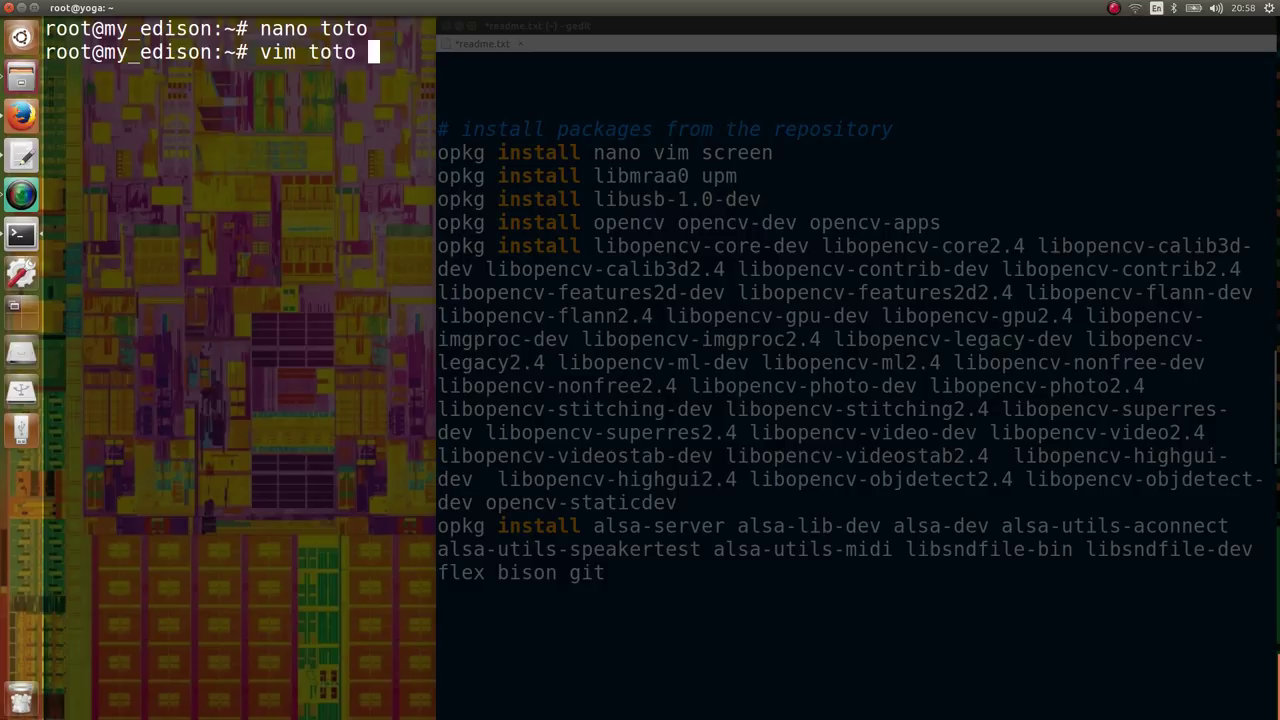
{"action": "type", "text": "vrules !"}
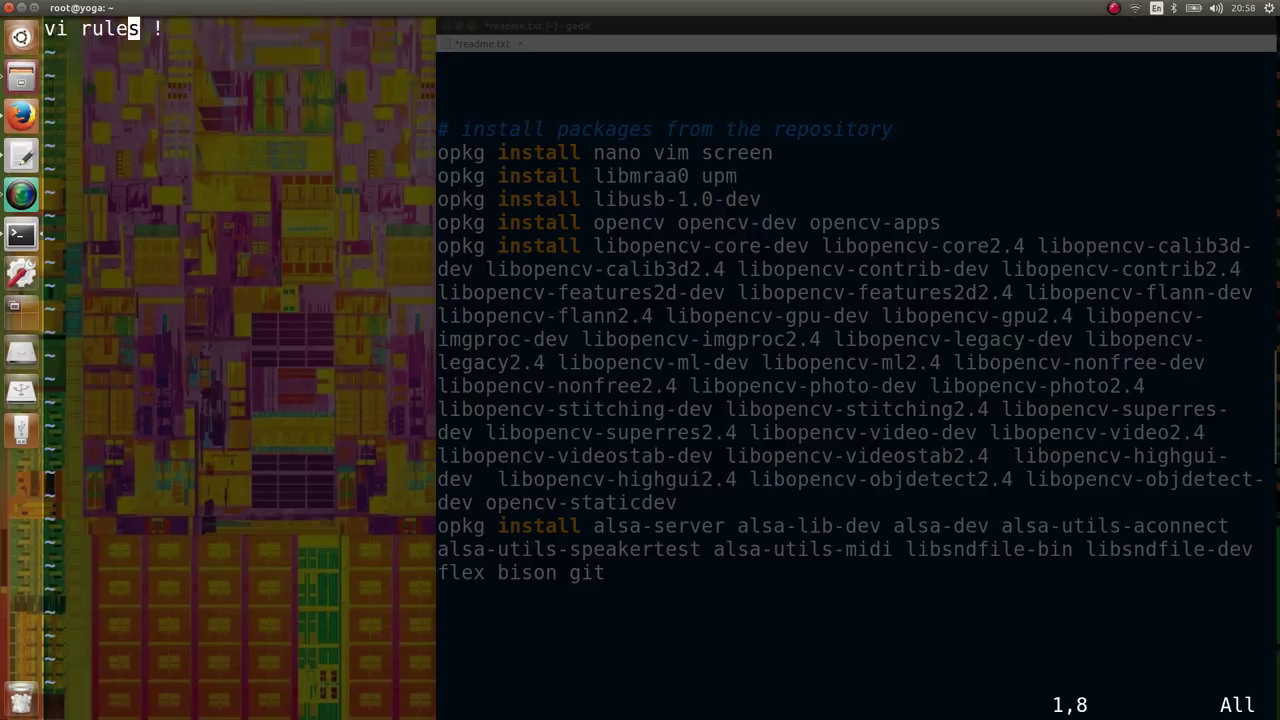
{"action": "type", "text": "z"}
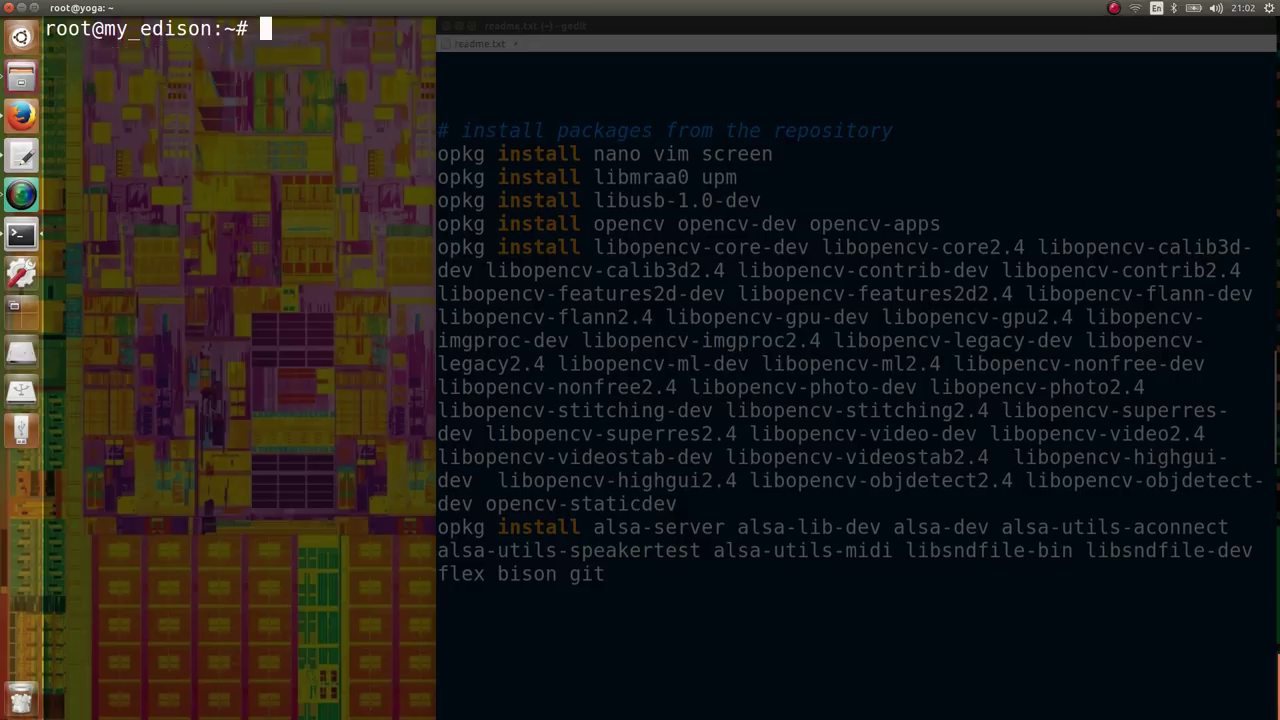
Step: Create the file todo in nano holding the readme's opkg install commands and save it
{"action": "type", "text": "nano todo"}
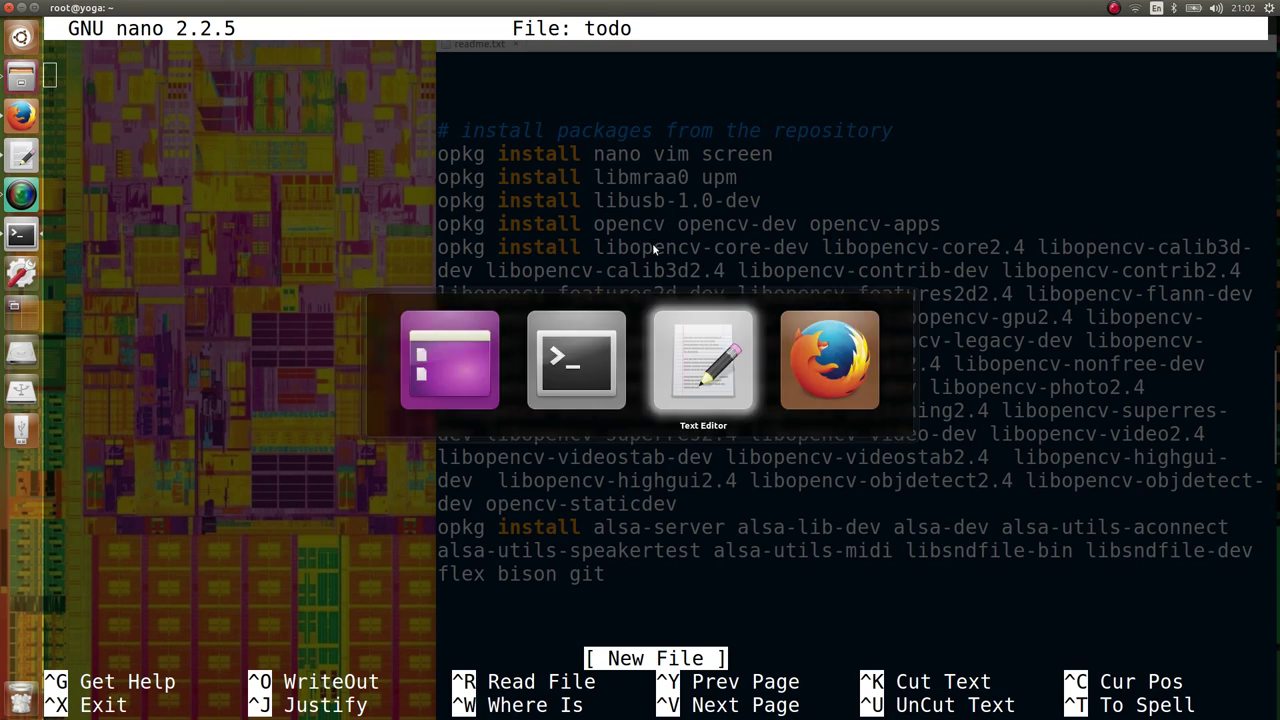
{"action": "left_click", "coordinate": [702, 360]}
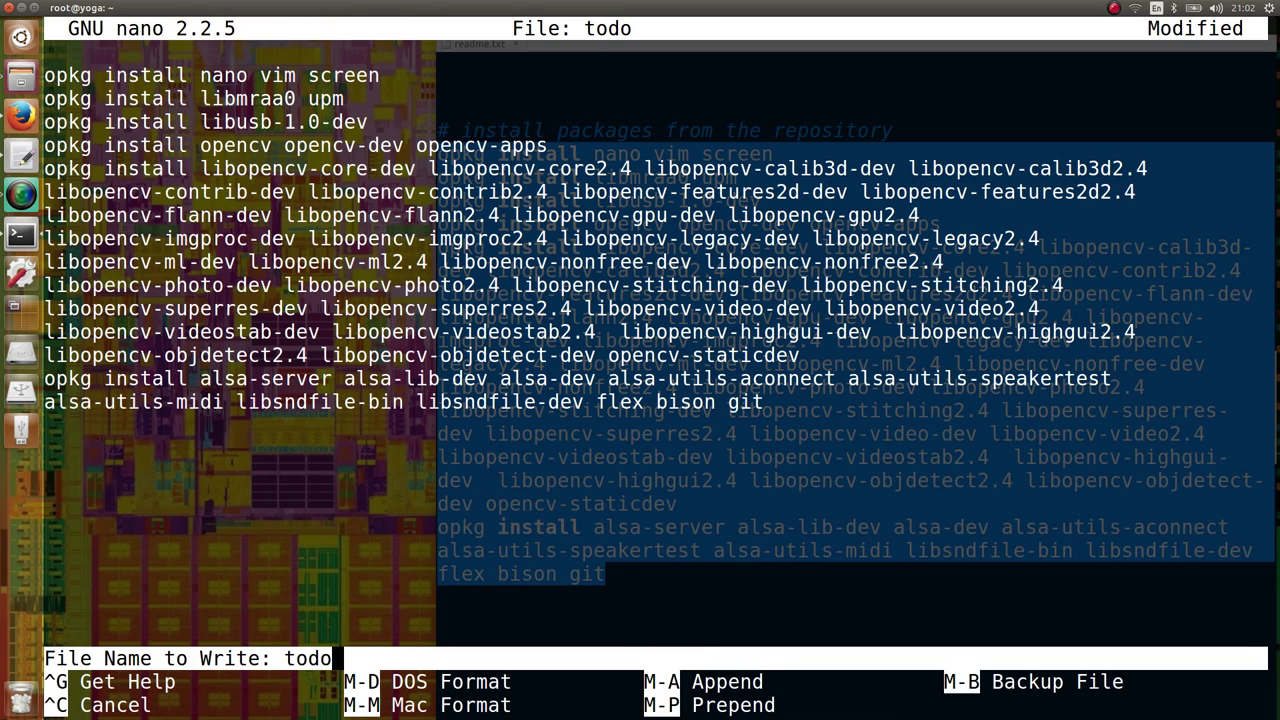
{"action": "key", "text": "Enter"}
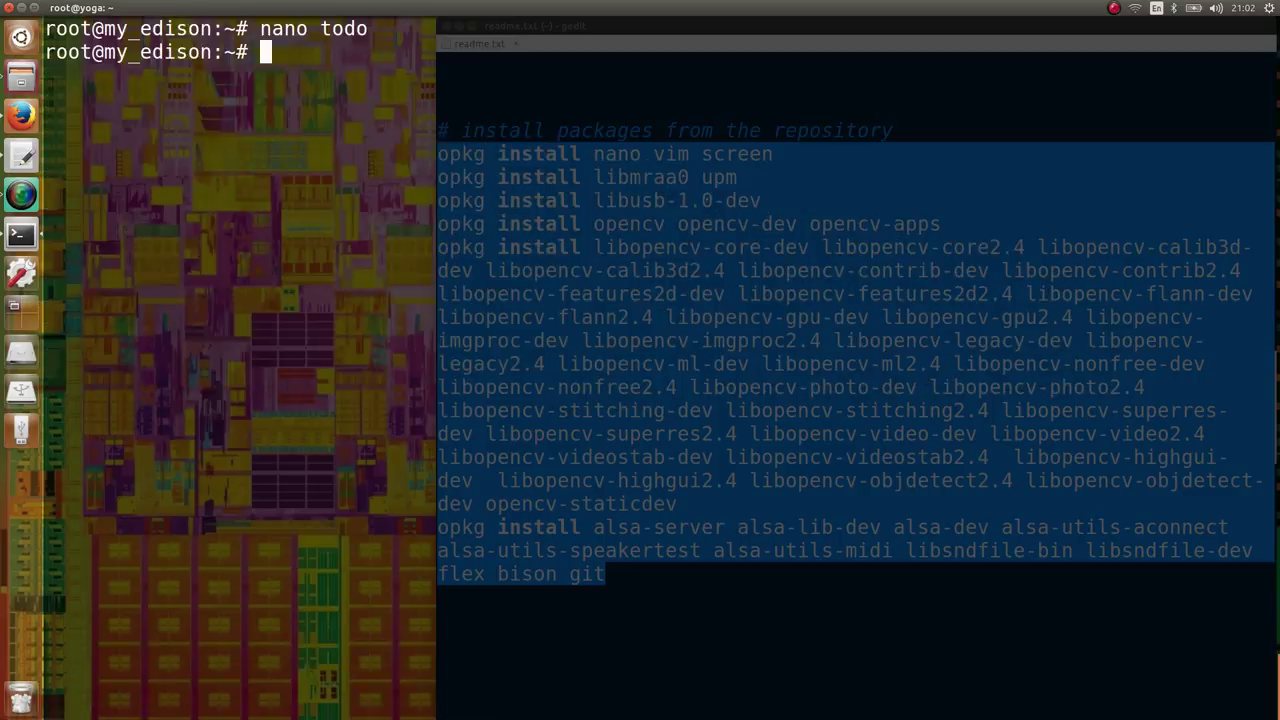
Step: Run sh todo to install the listed packages, then sync pending writes to storage
{"action": "type", "text": "sh to"}
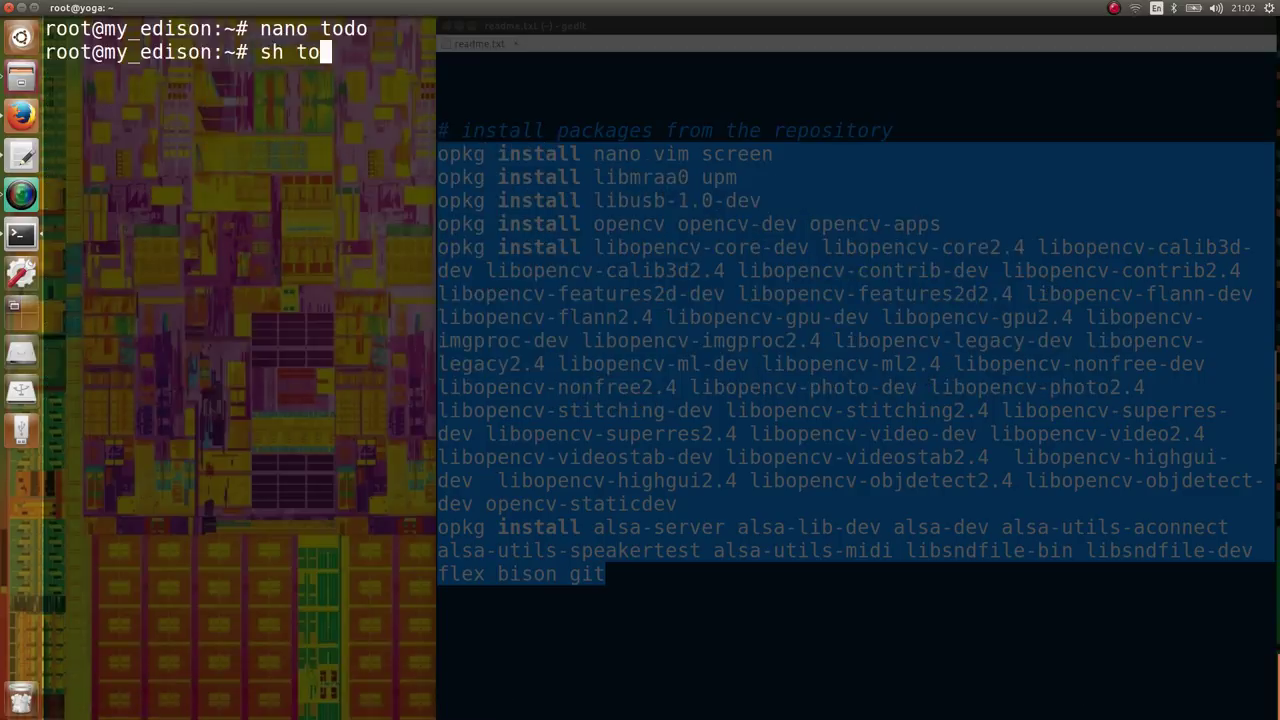
{"action": "type", "text": "do"}
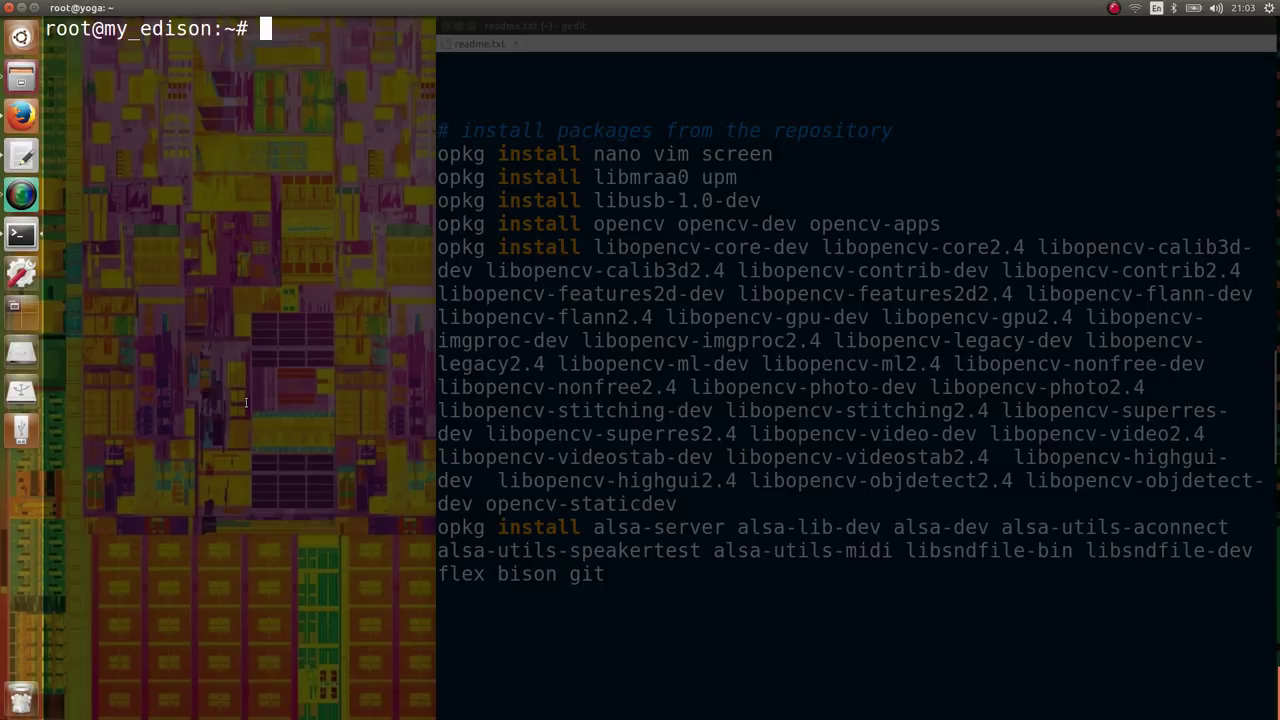
{"action": "type", "text": "sync"}
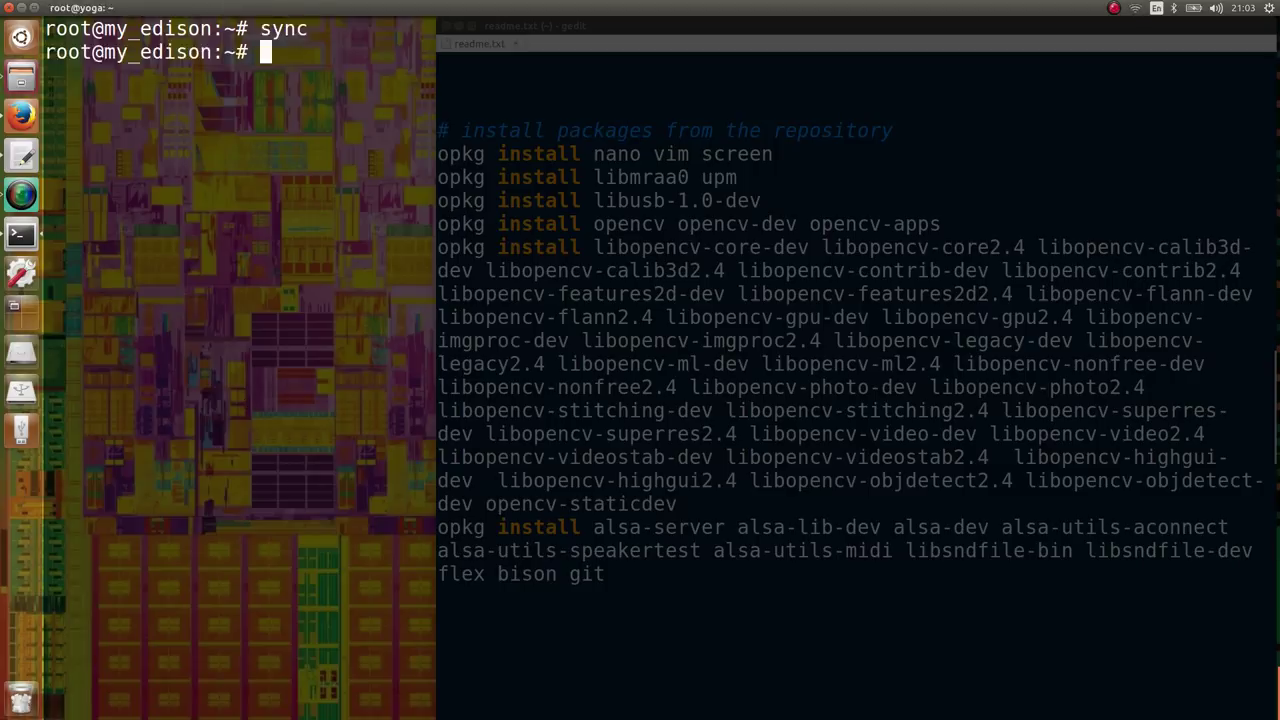